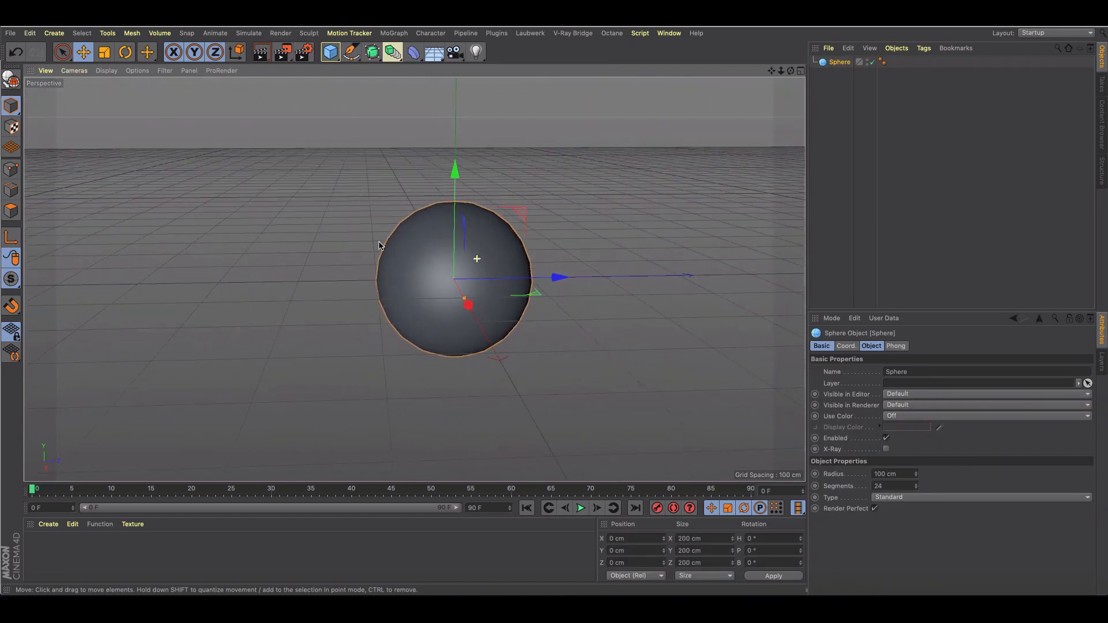
Make the sphere editable, show its polygon mesh and rotate it 90° in pitch.
{"action": "left_click", "coordinate": [12, 79]}
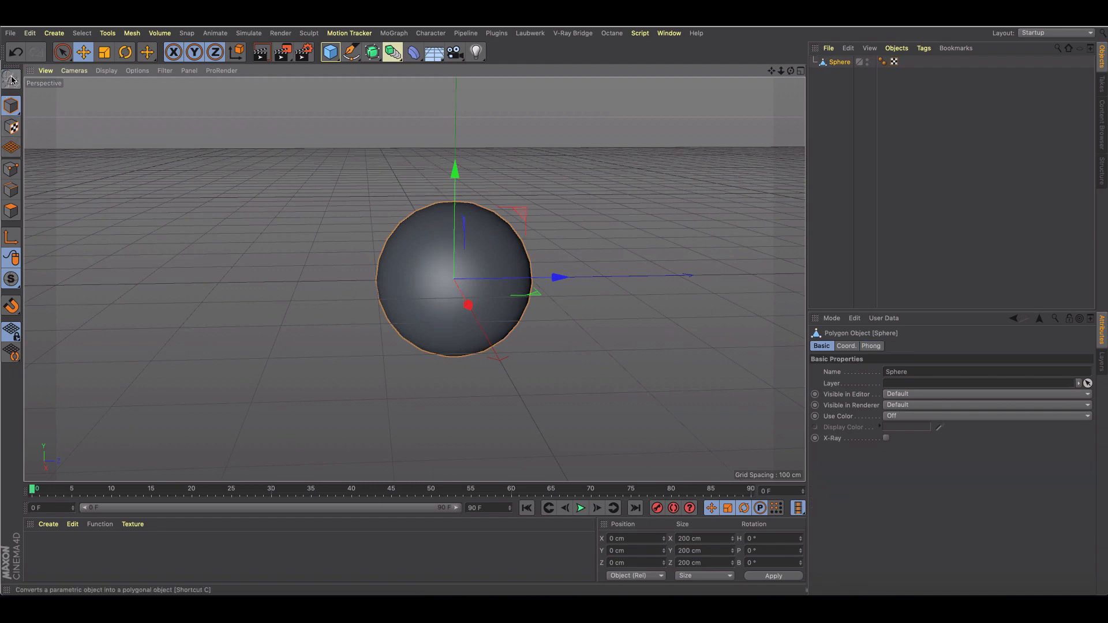
{"action": "mouse_move", "coordinate": [223, 181]}
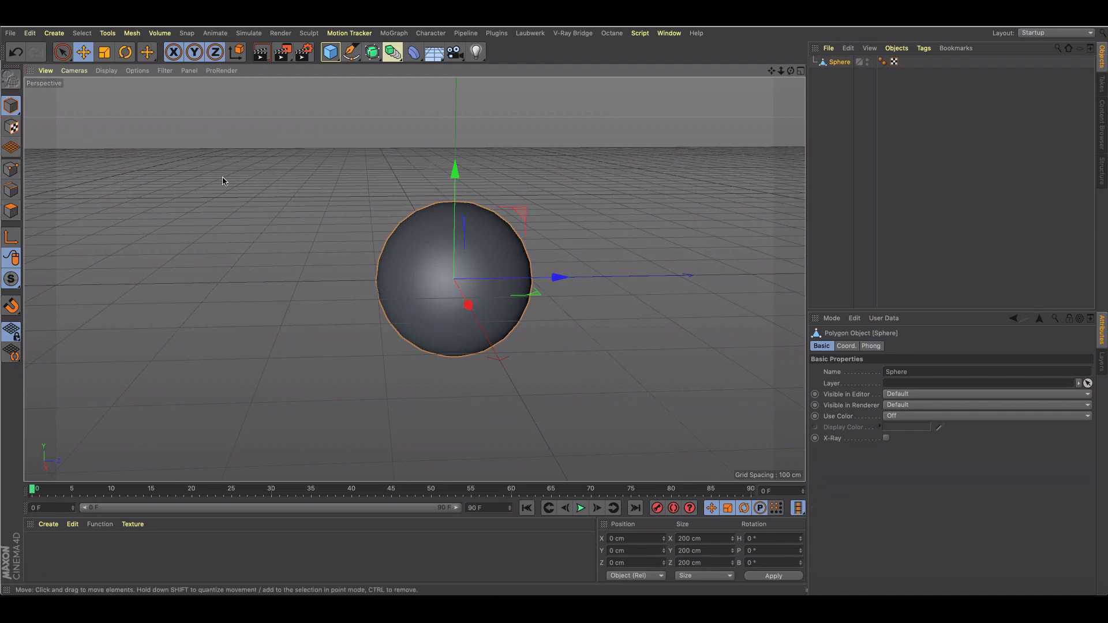
{"action": "left_click", "coordinate": [12, 133]}
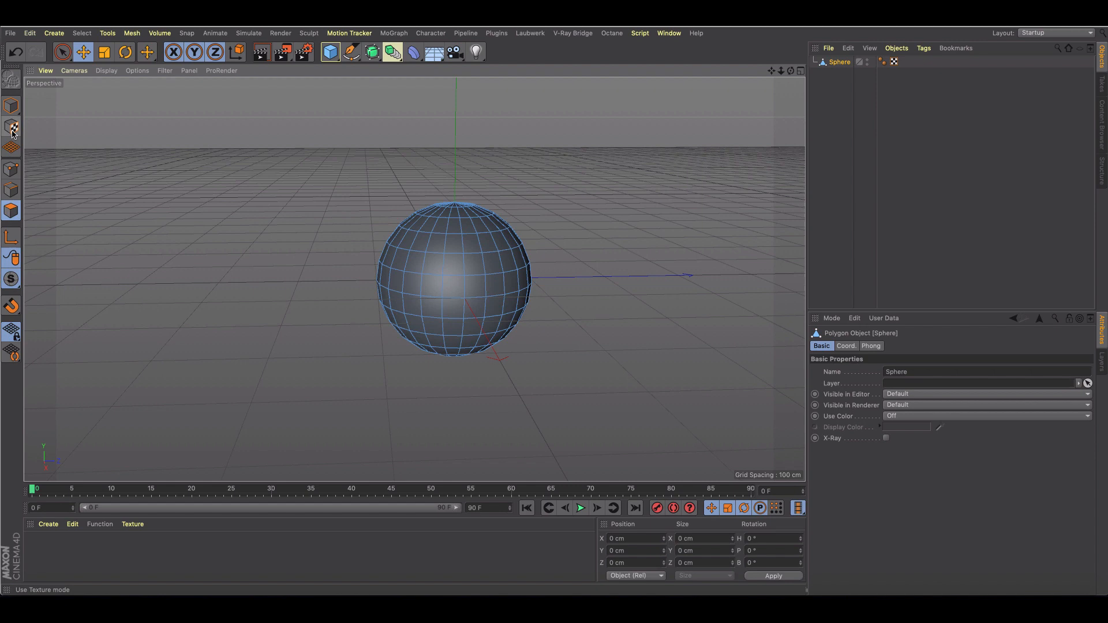
{"action": "mouse_move", "coordinate": [12, 130]}
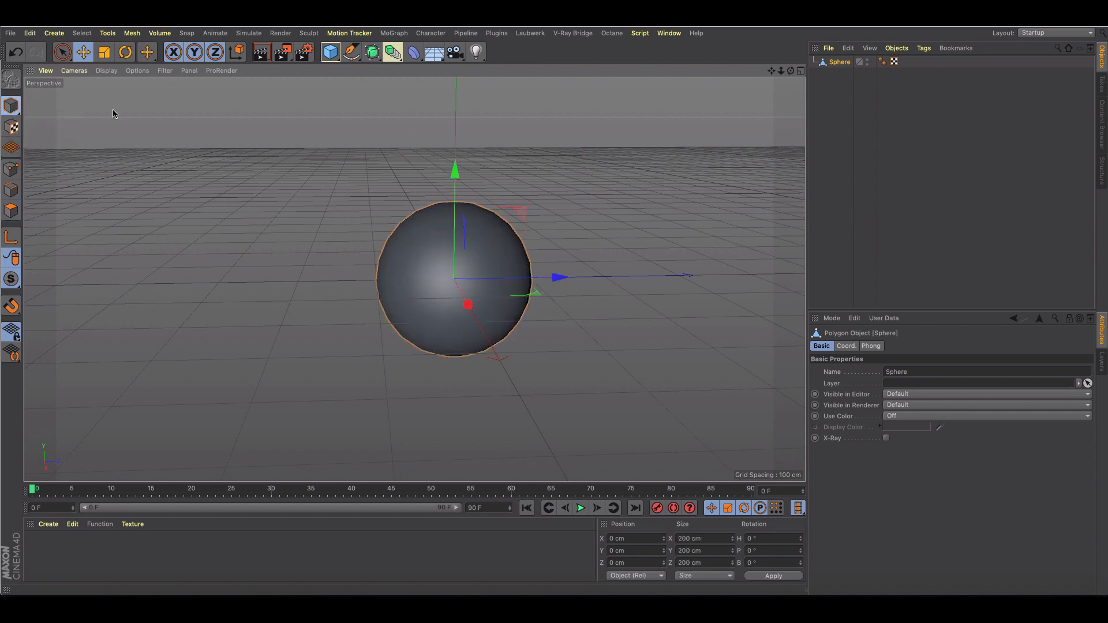
{"action": "left_click", "coordinate": [124, 52]}
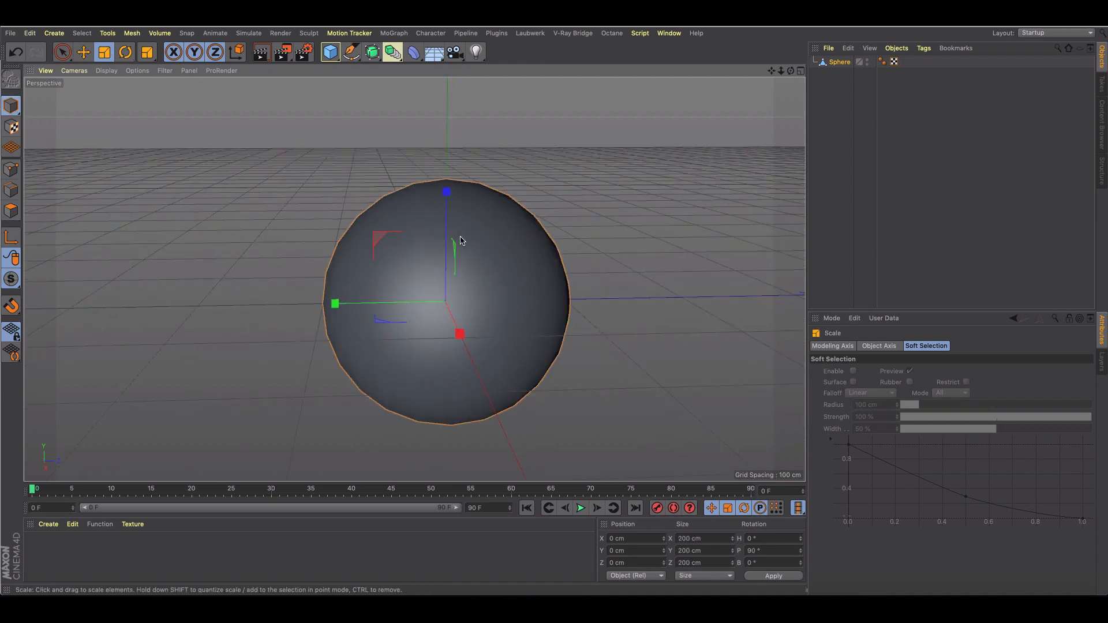
{"action": "mouse_move", "coordinate": [604, 217]}
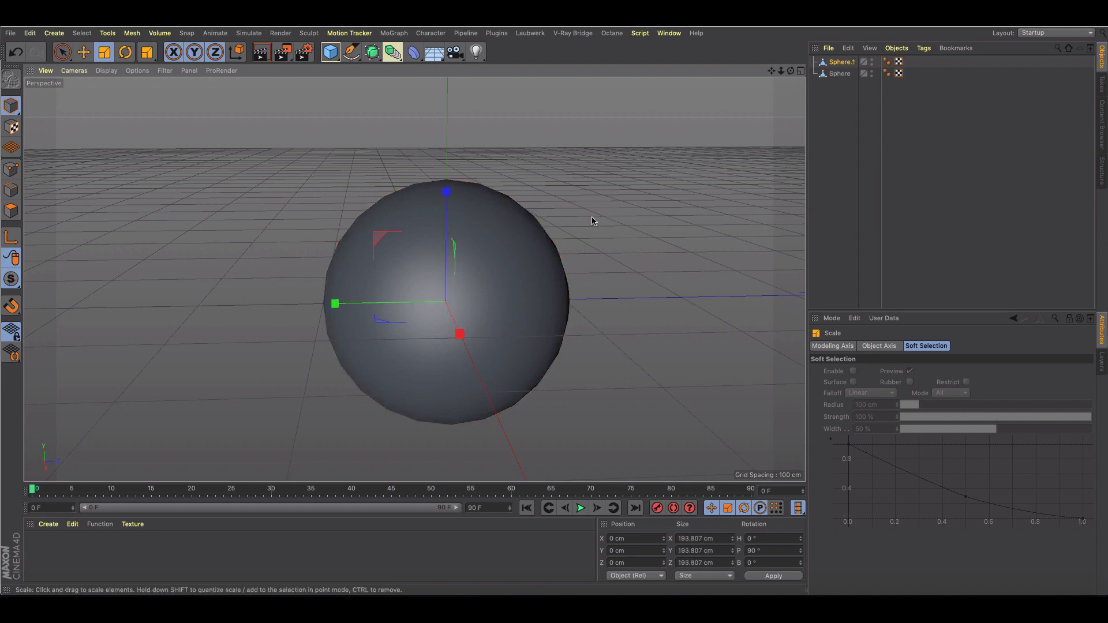
{"action": "mouse_move", "coordinate": [485, 270]}
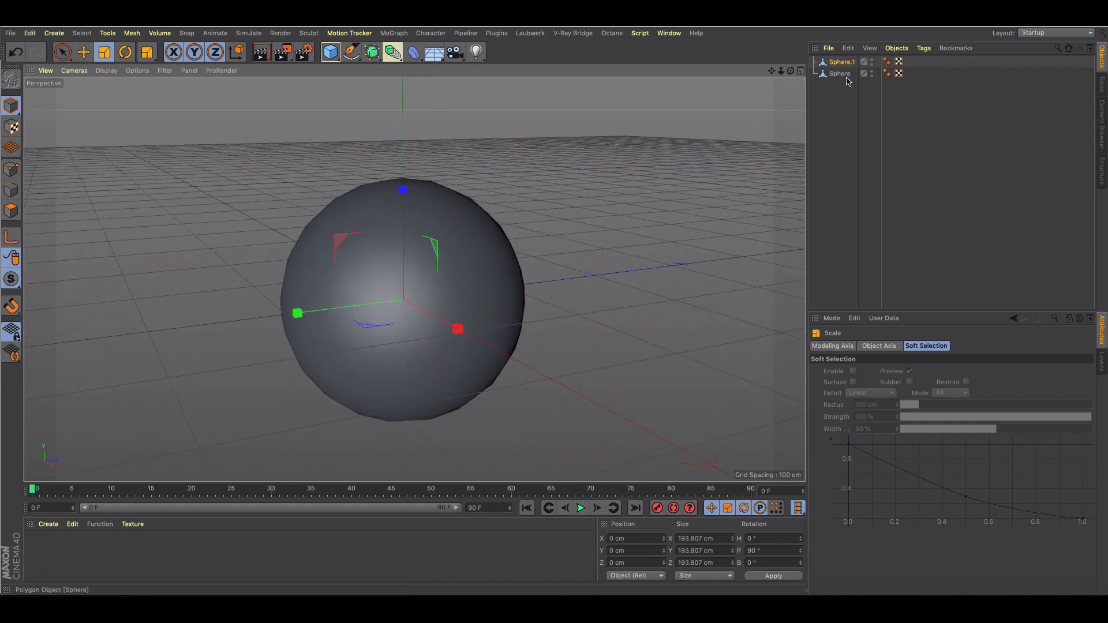
Rename the original sphere 'eyelids' and the smaller copy 'eyeball', then reselect eyelids.
{"action": "left_click", "coordinate": [839, 74]}
{"action": "type", "text": "eyelids"}
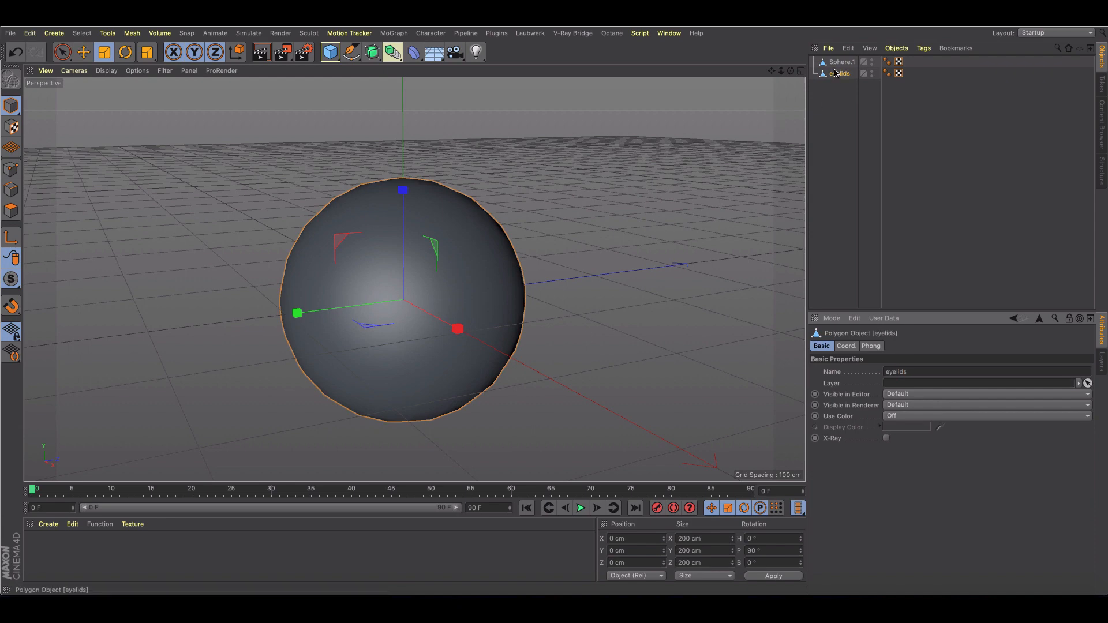
{"action": "left_click", "coordinate": [841, 61]}
{"action": "type", "text": "eyeball"}
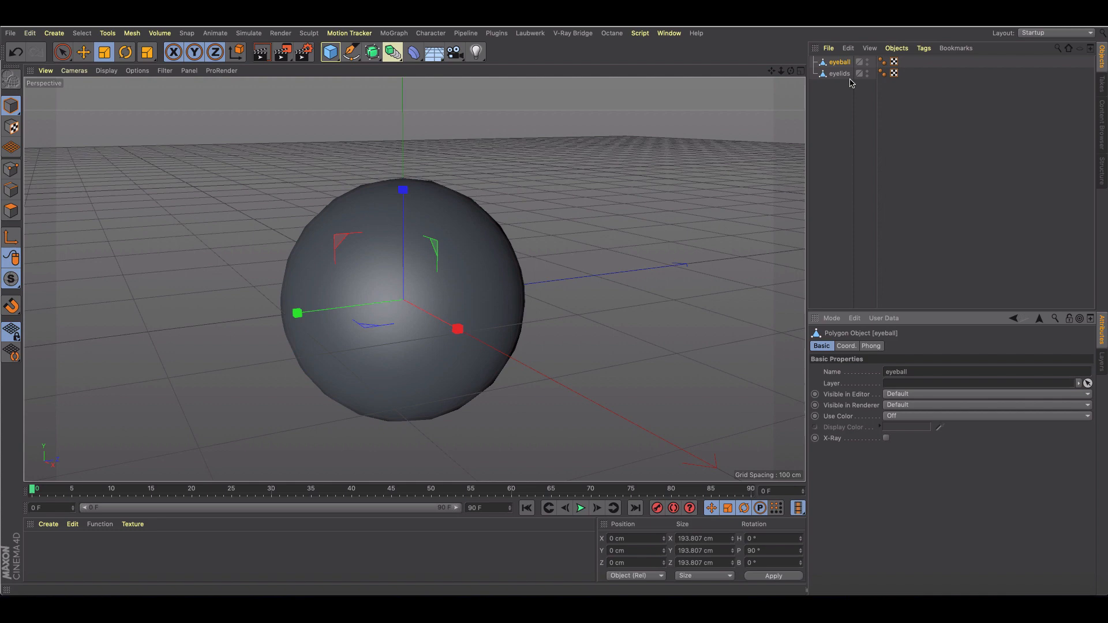
{"action": "left_click", "coordinate": [839, 74]}
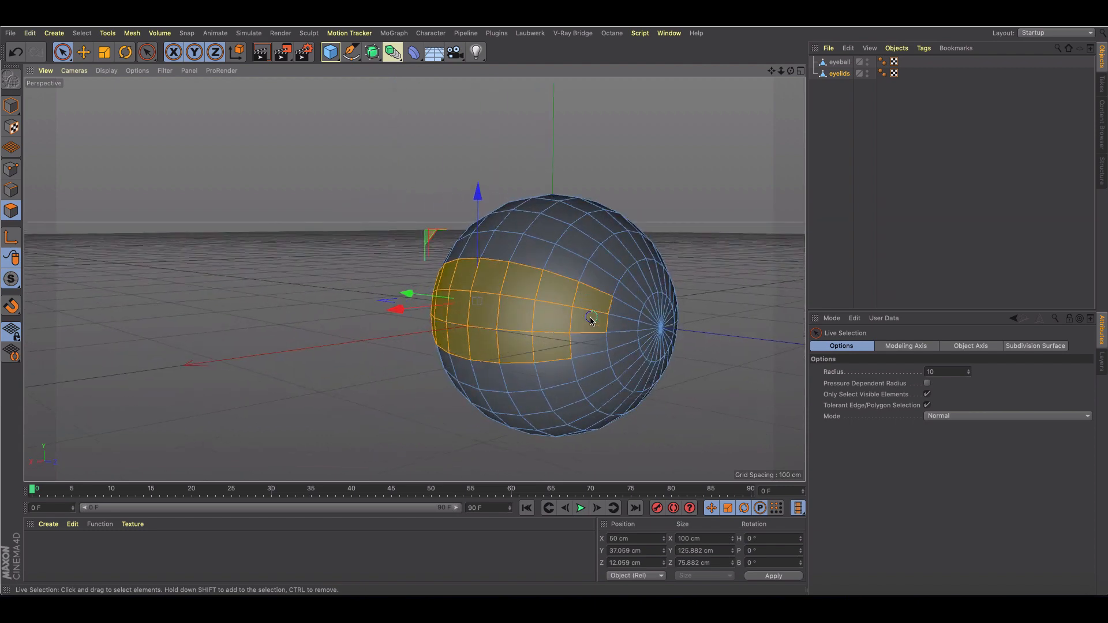
Remove a horizontal band of front polygons from the eyelids to reveal the eyeball.
{"action": "left_click", "coordinate": [638, 330]}
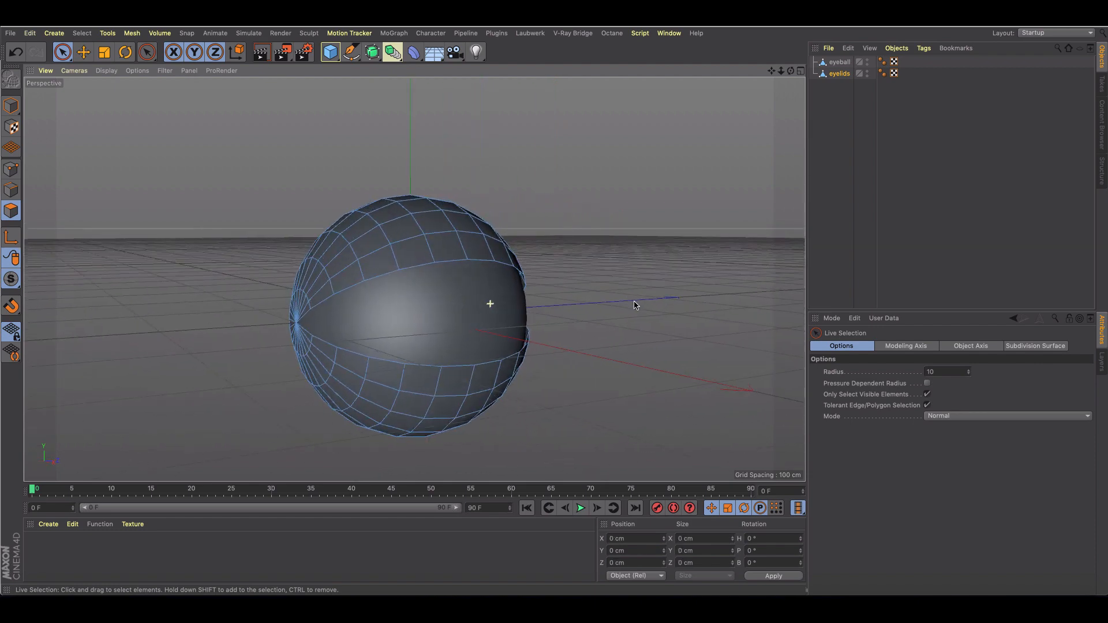
{"action": "left_click", "coordinate": [839, 62]}
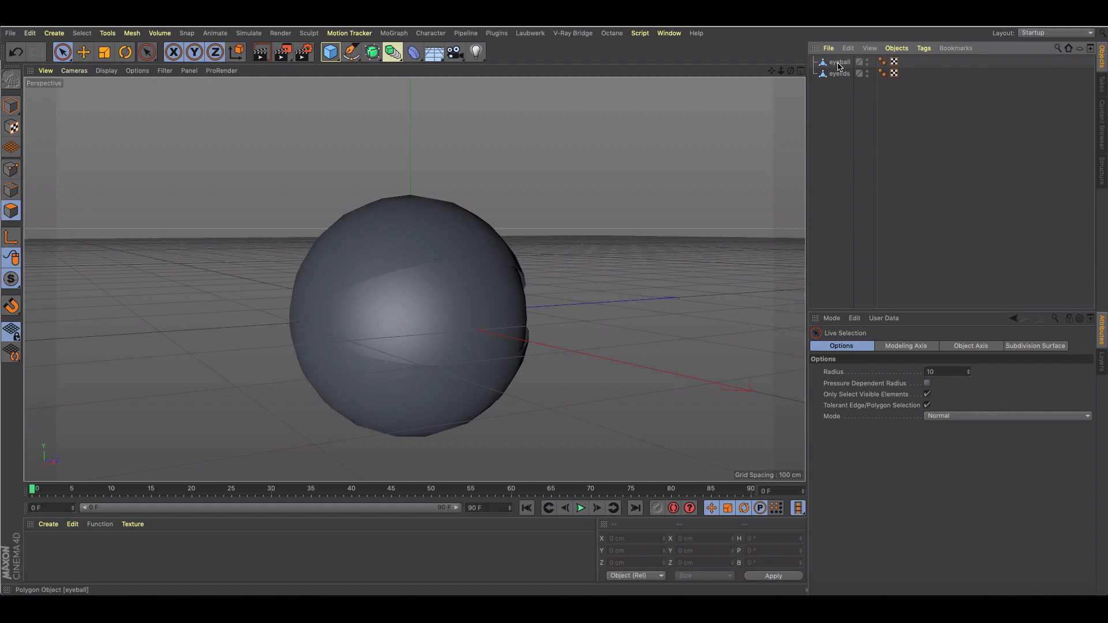
Rotate the eyeball 90° on bank, check the front view and return to Model mode.
{"action": "left_click", "coordinate": [12, 210]}
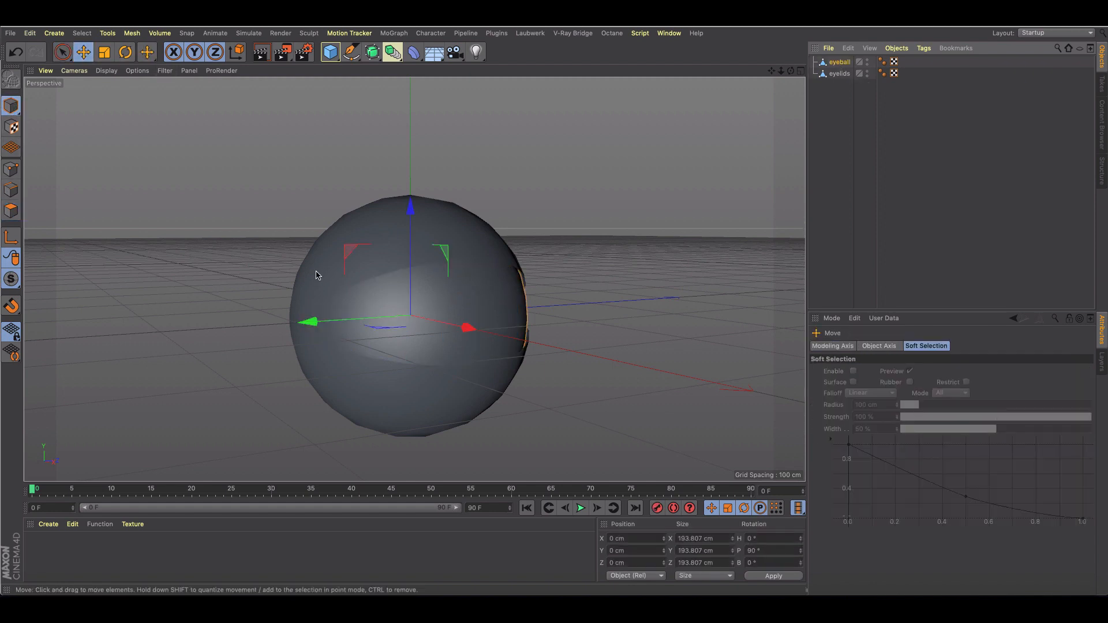
{"action": "left_click", "coordinate": [124, 52]}
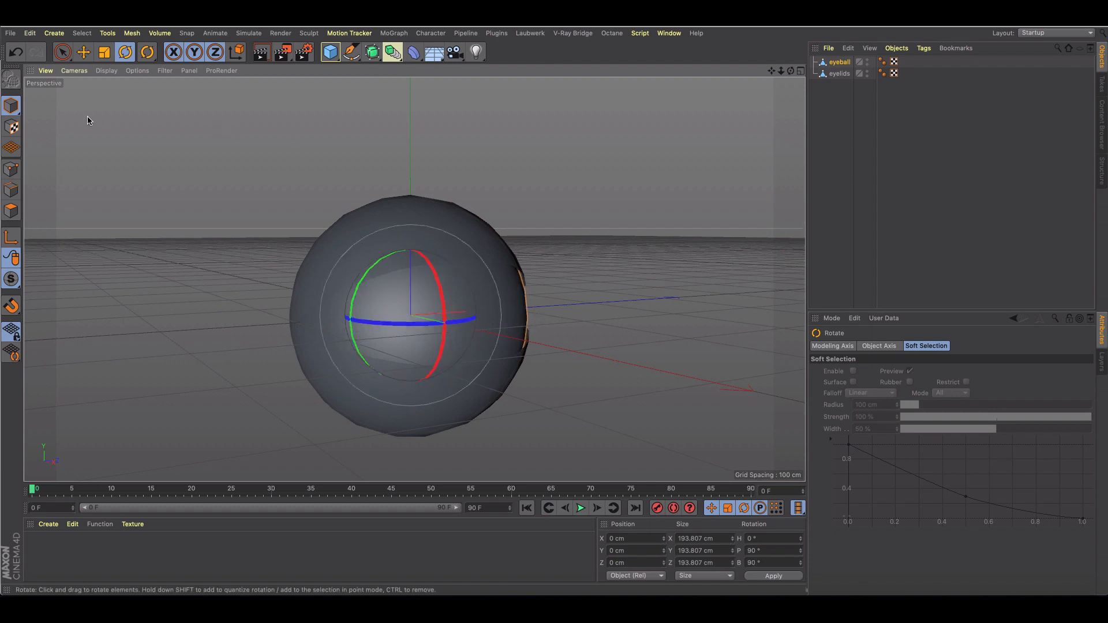
{"action": "left_click", "coordinate": [469, 325]}
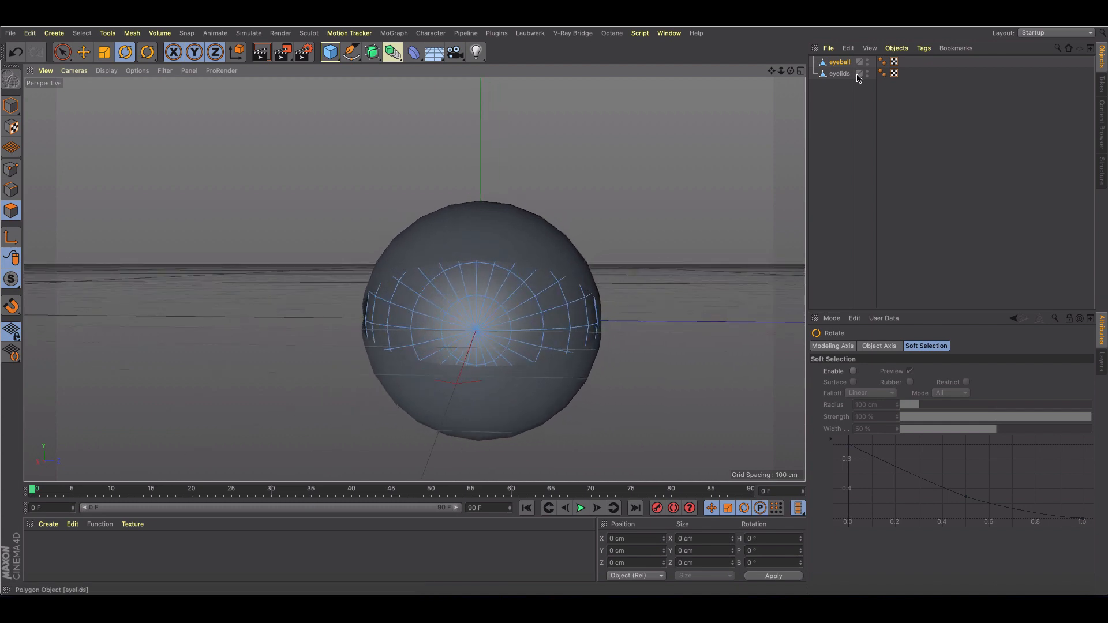
{"action": "left_click", "coordinate": [839, 61]}
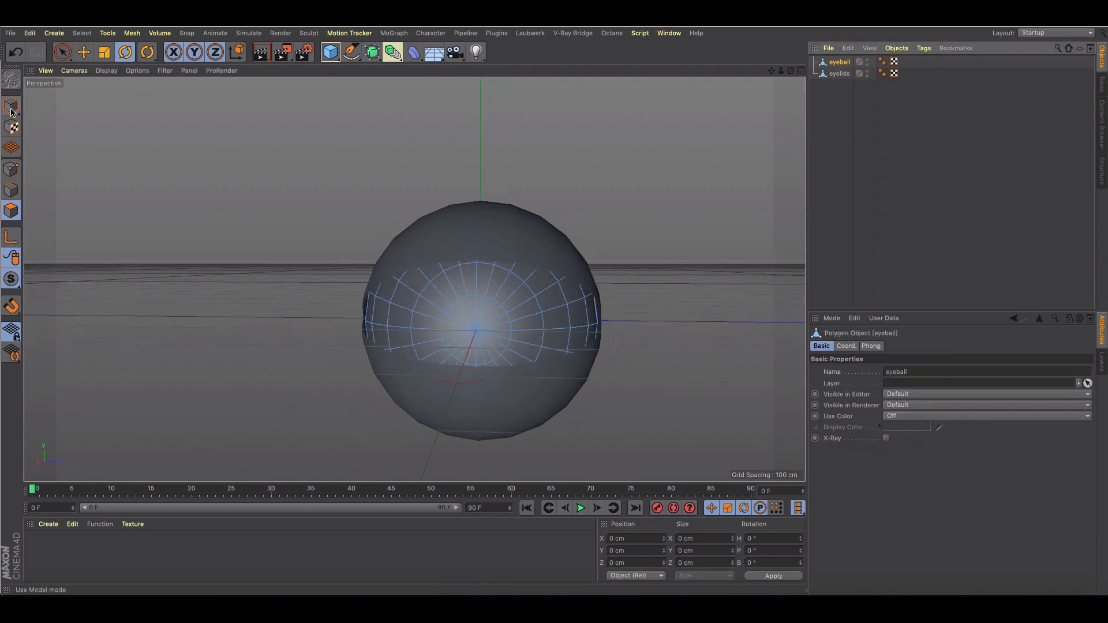
{"action": "left_click", "coordinate": [147, 52]}
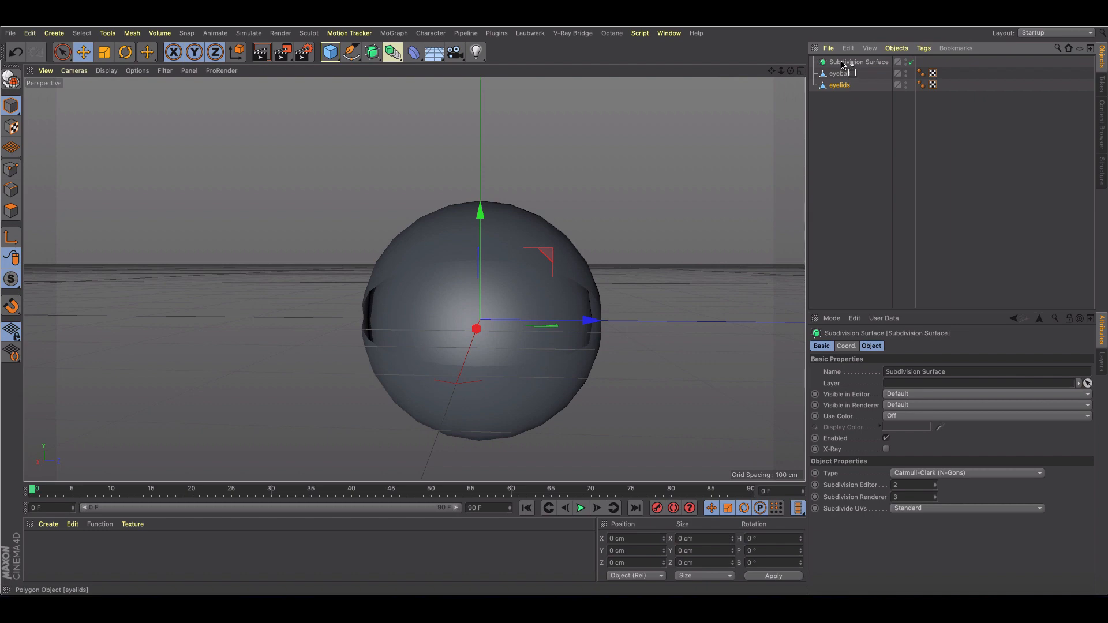
Nest eyelids under the Subdivision Surface, then shrink the eyeball slightly and turn it 90° in heading.
{"action": "left_click", "coordinate": [840, 73]}
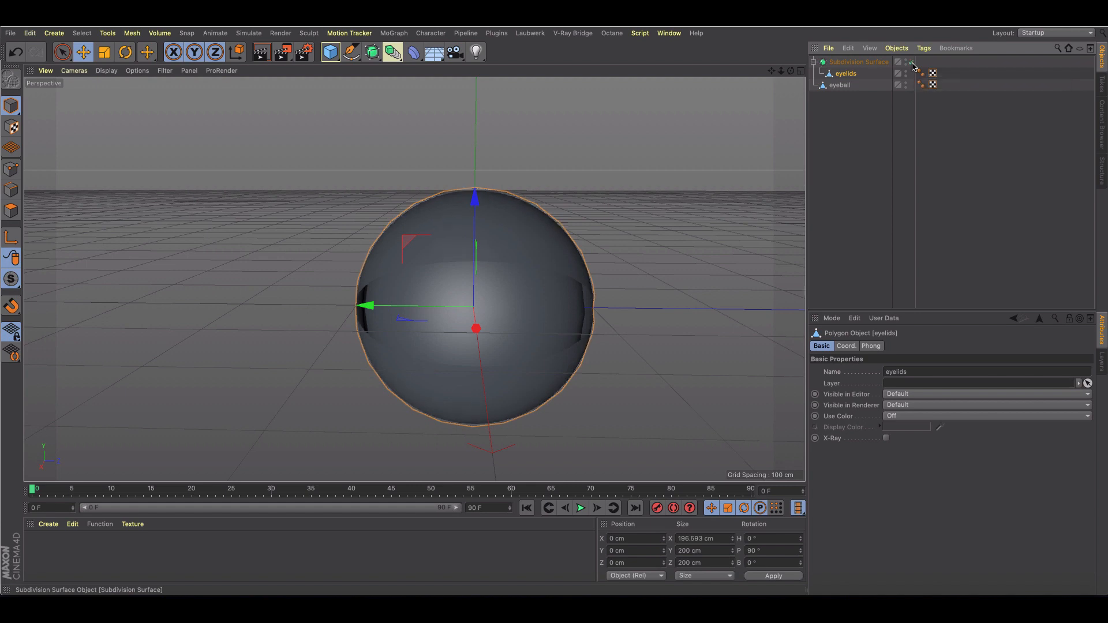
{"action": "left_click", "coordinate": [840, 84]}
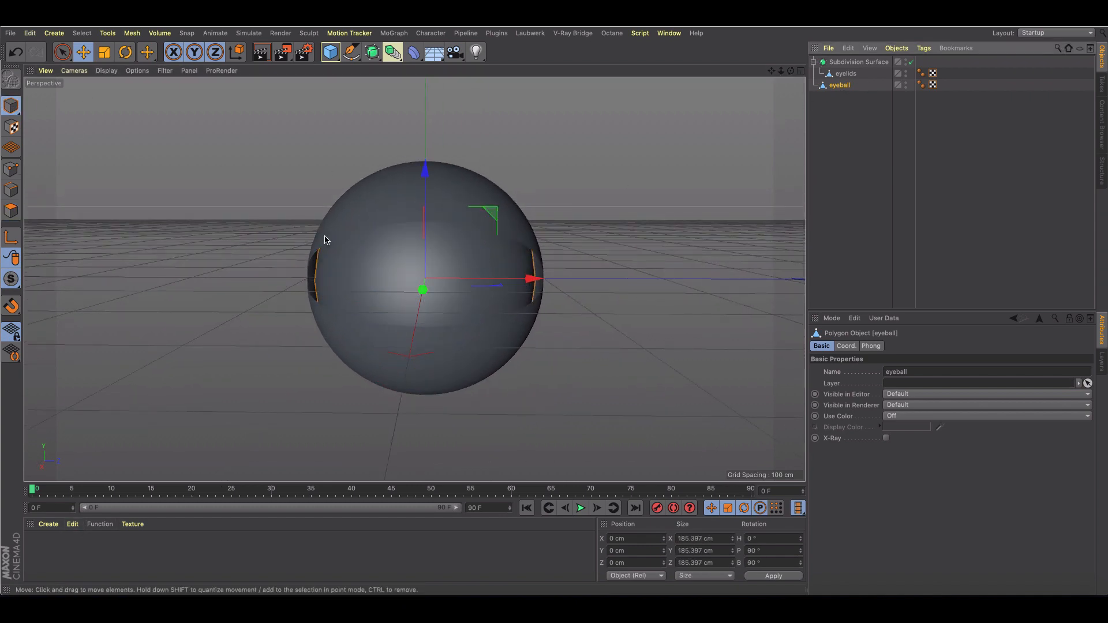
{"action": "left_click", "coordinate": [124, 52]}
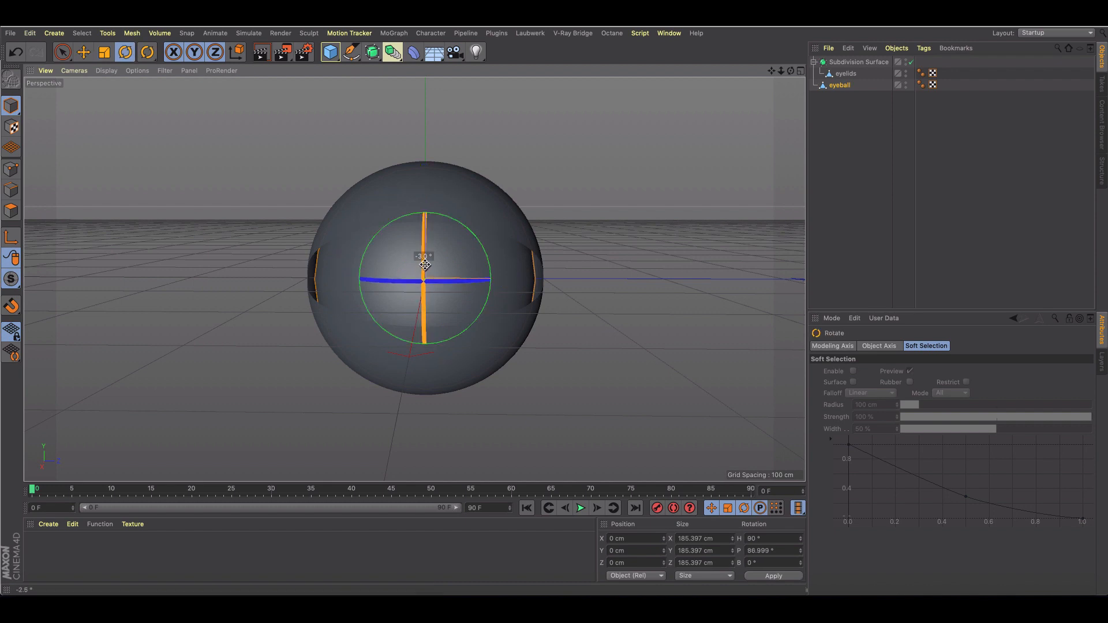
{"action": "left_click", "coordinate": [858, 62]}
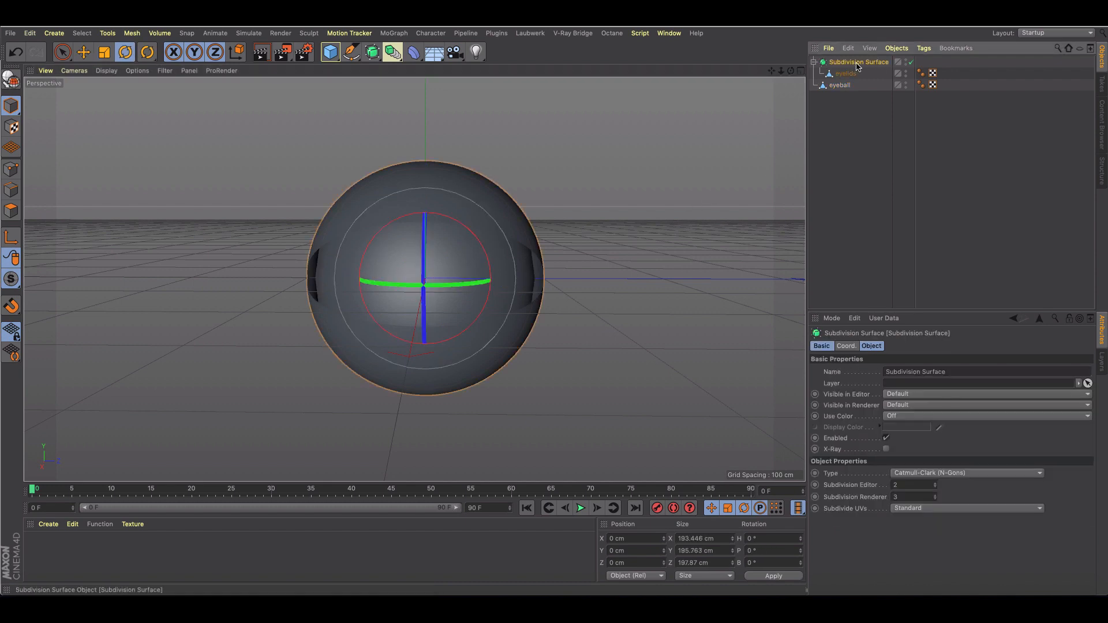
{"action": "left_click", "coordinate": [841, 84]}
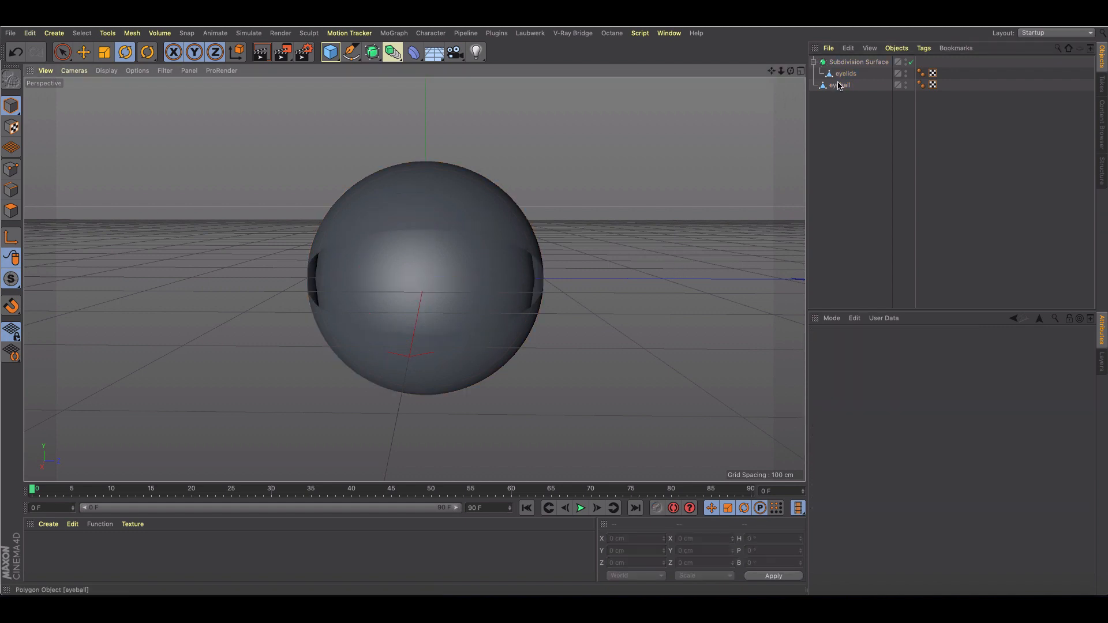
{"action": "left_click", "coordinate": [839, 84]}
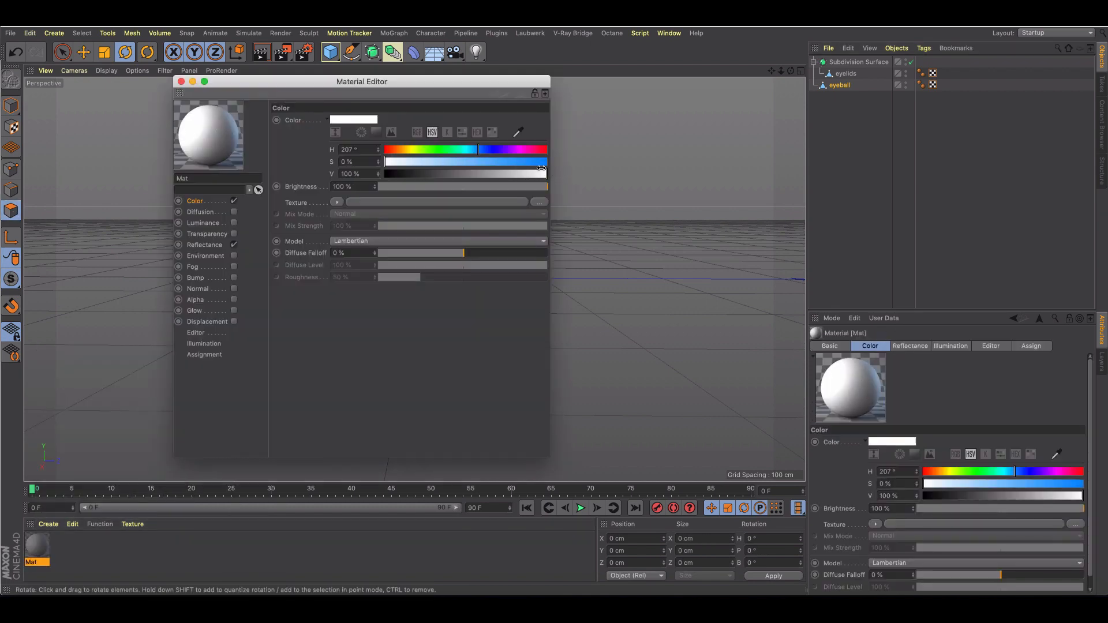
Create white sclera and dark pupil materials alongside the blue iris for the eyeball.
{"action": "left_click", "coordinate": [181, 81]}
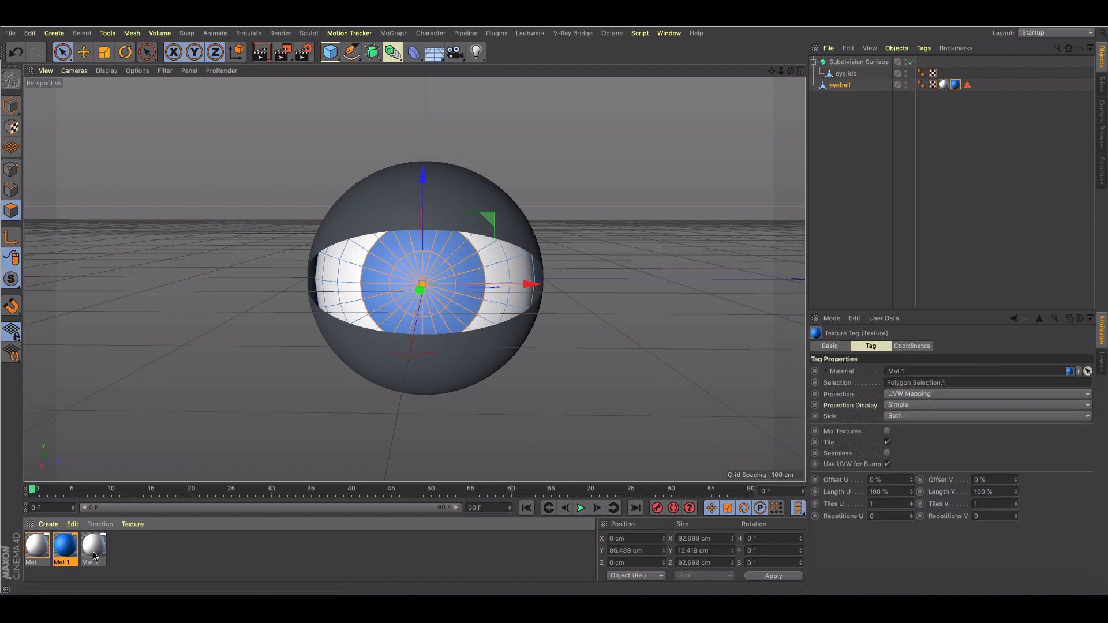
{"action": "double_click", "coordinate": [93, 550]}
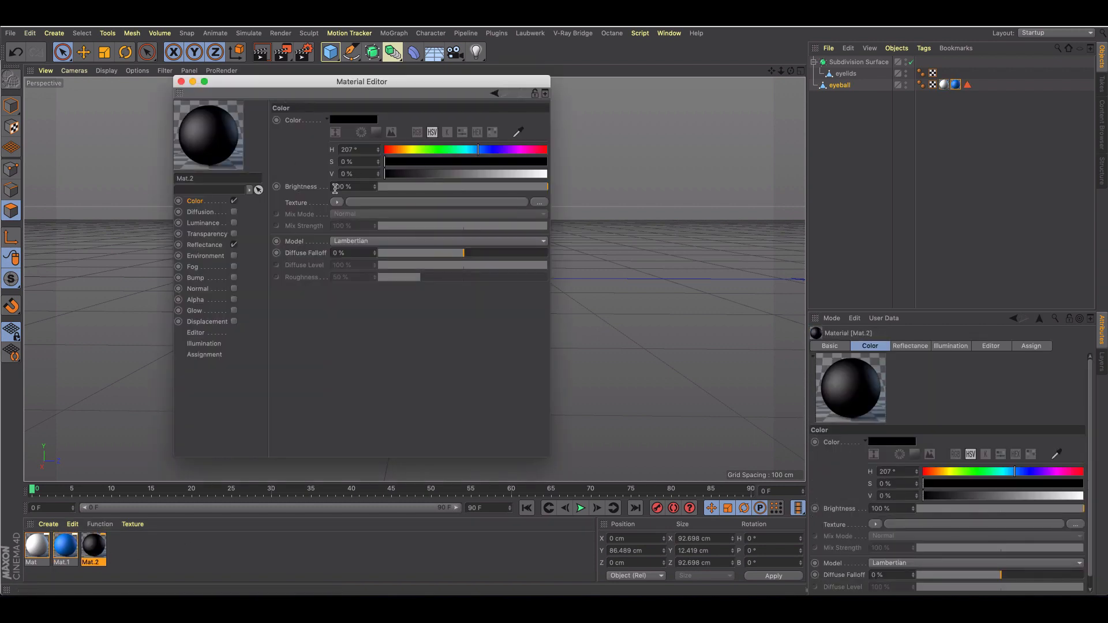
{"action": "left_click", "coordinate": [181, 81]}
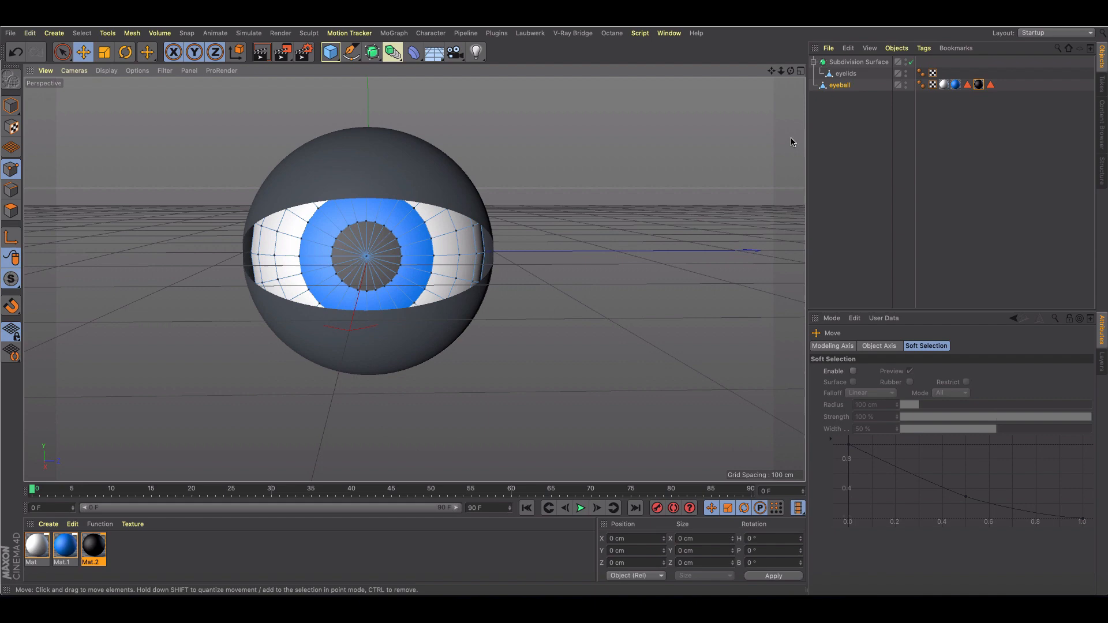
Add a Pose Morph character tag to the eyelids with point morphing enabled.
{"action": "left_click", "coordinate": [11, 106]}
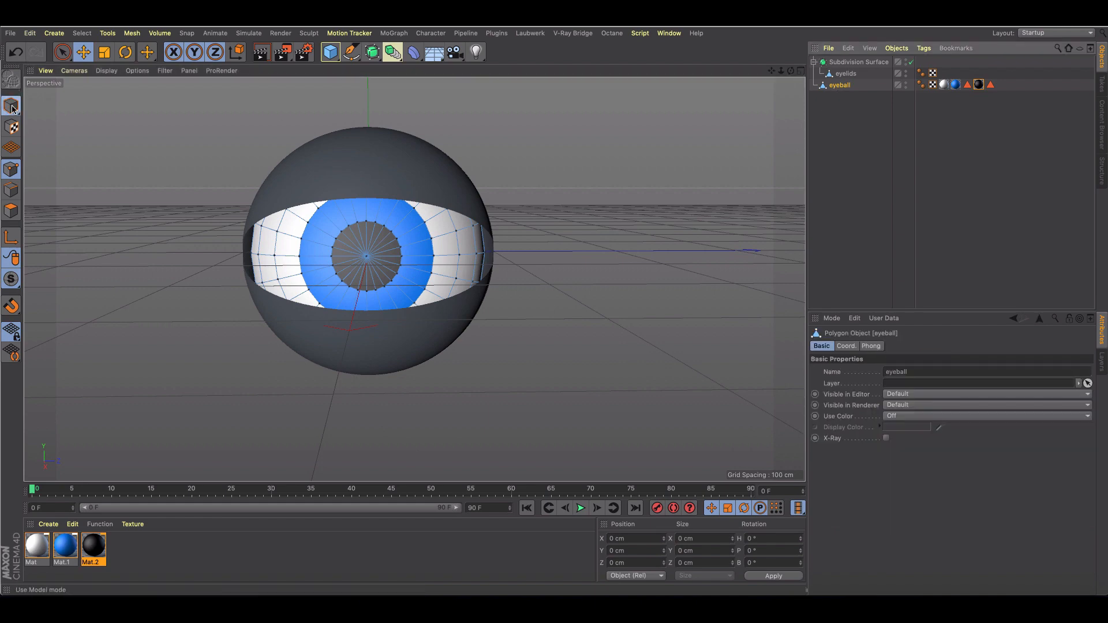
{"action": "left_click", "coordinate": [12, 107]}
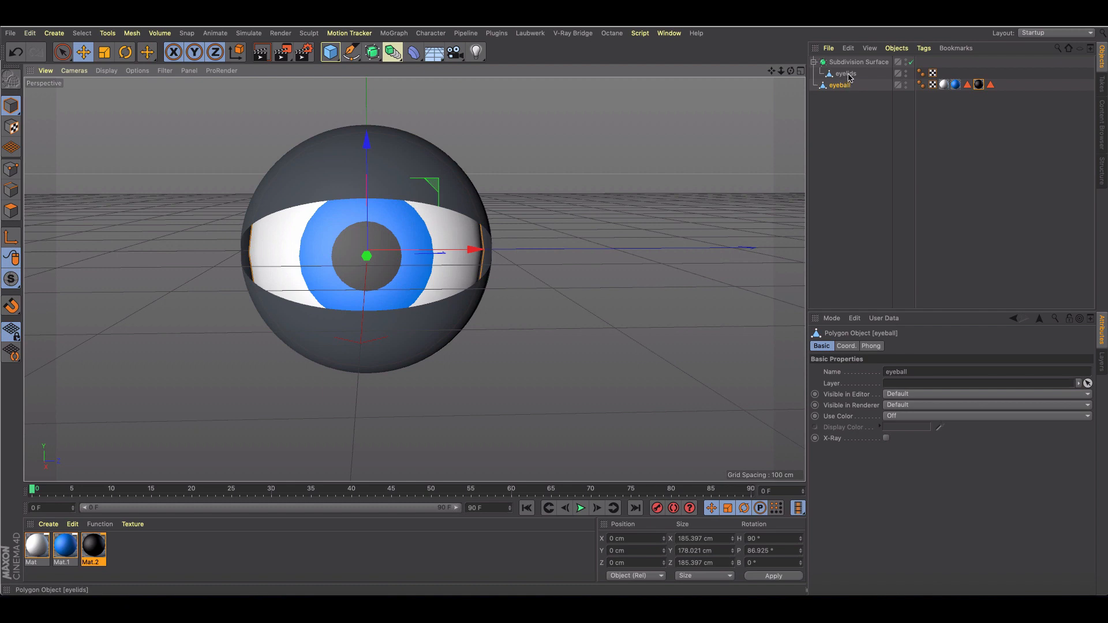
{"action": "left_click", "coordinate": [845, 74]}
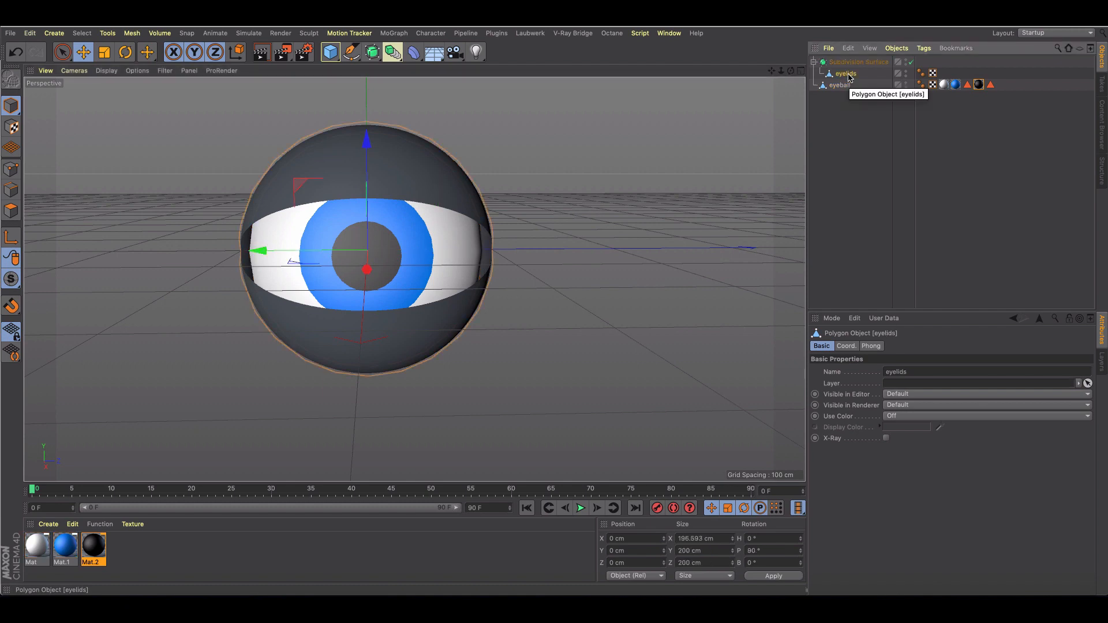
{"action": "right_click", "coordinate": [846, 74]}
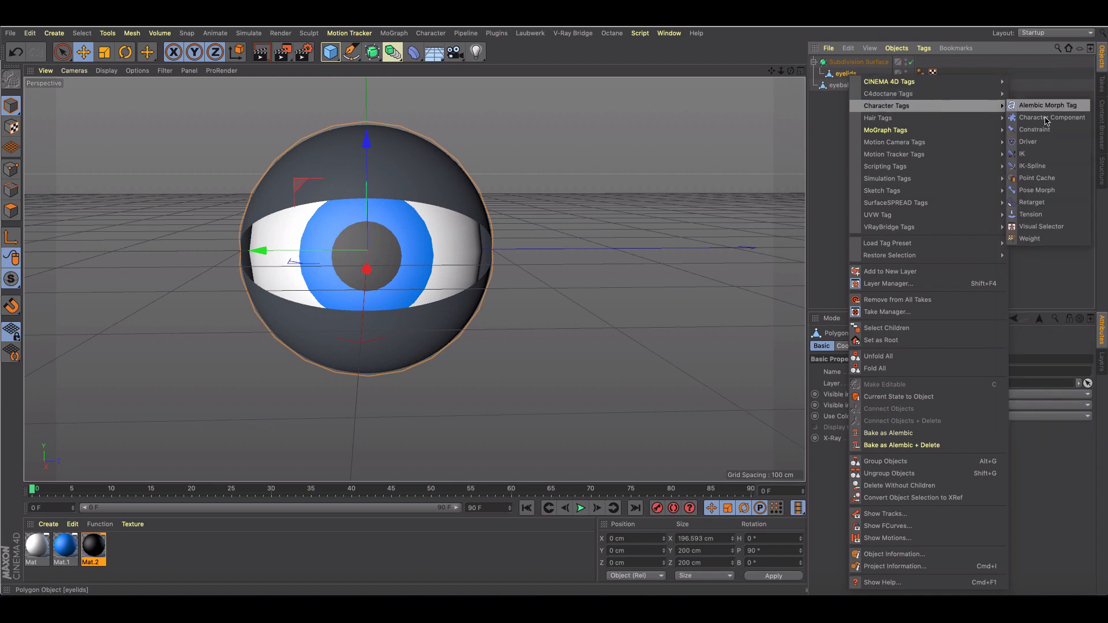
{"action": "left_click", "coordinate": [1036, 190]}
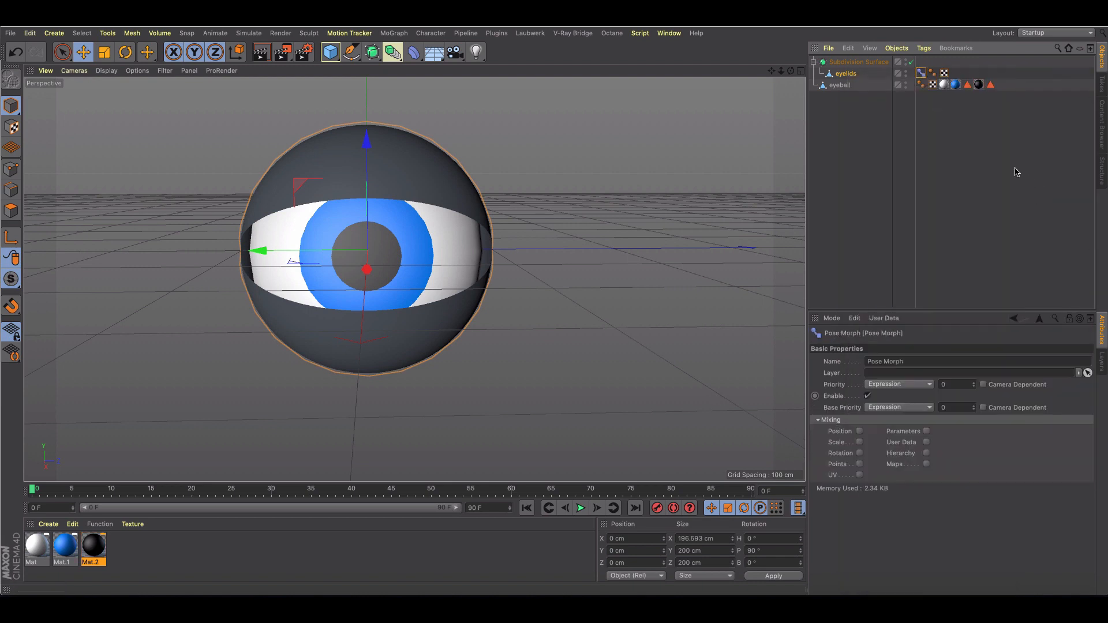
{"action": "left_click", "coordinate": [856, 345]}
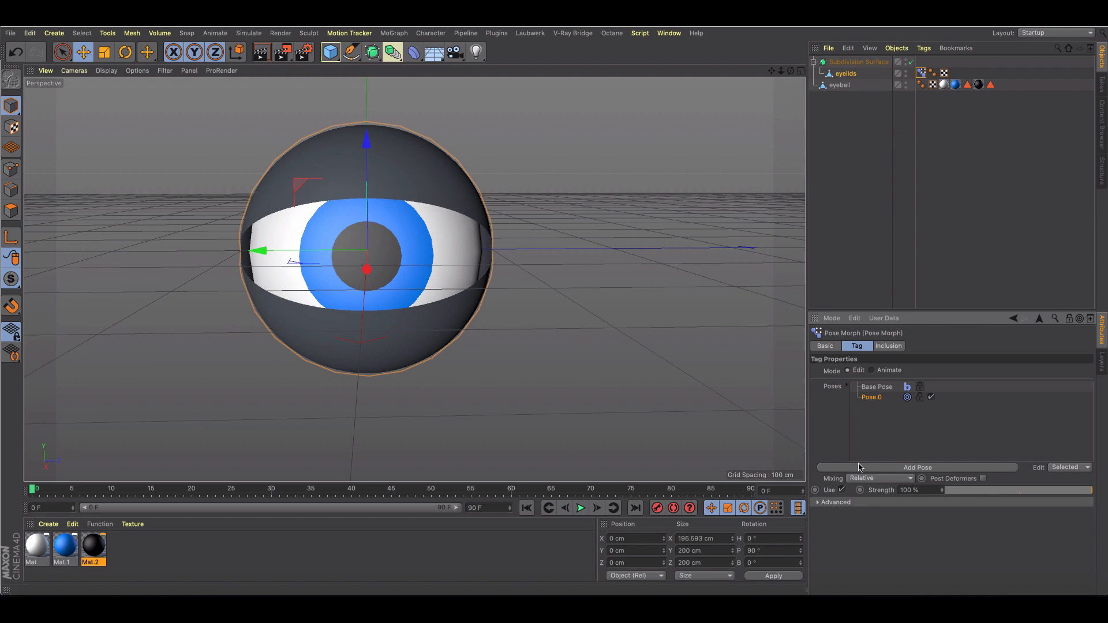
Edit Pose.0 and loop-select the ring of points around the eyelid opening.
{"action": "left_click", "coordinate": [12, 210]}
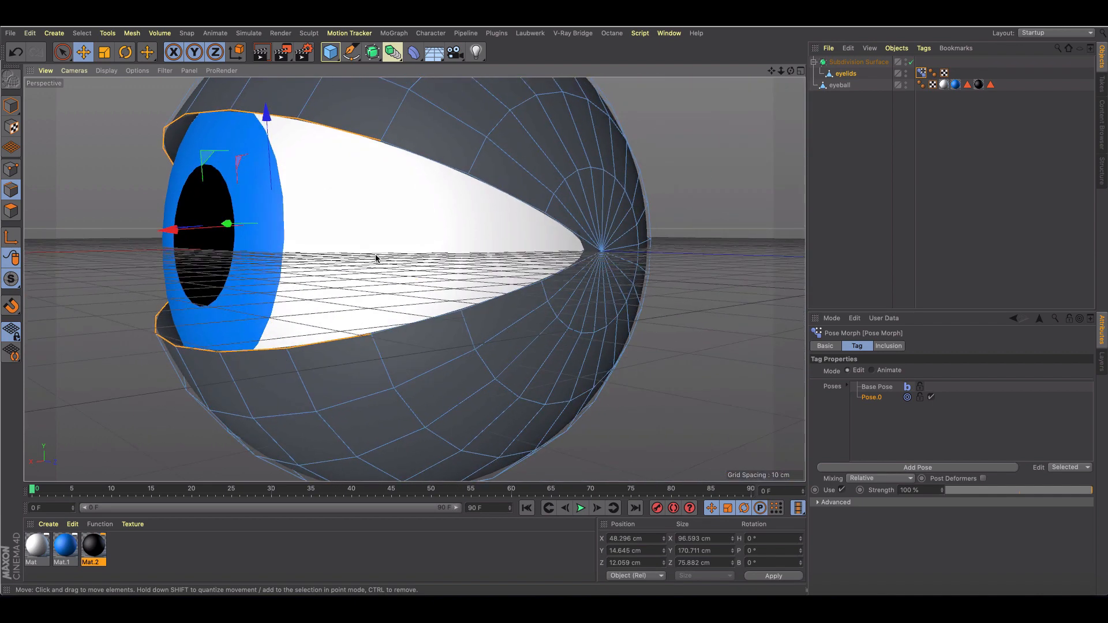
{"action": "left_click_drag", "start_coordinate": [266, 113], "coordinate": [276, 110]}
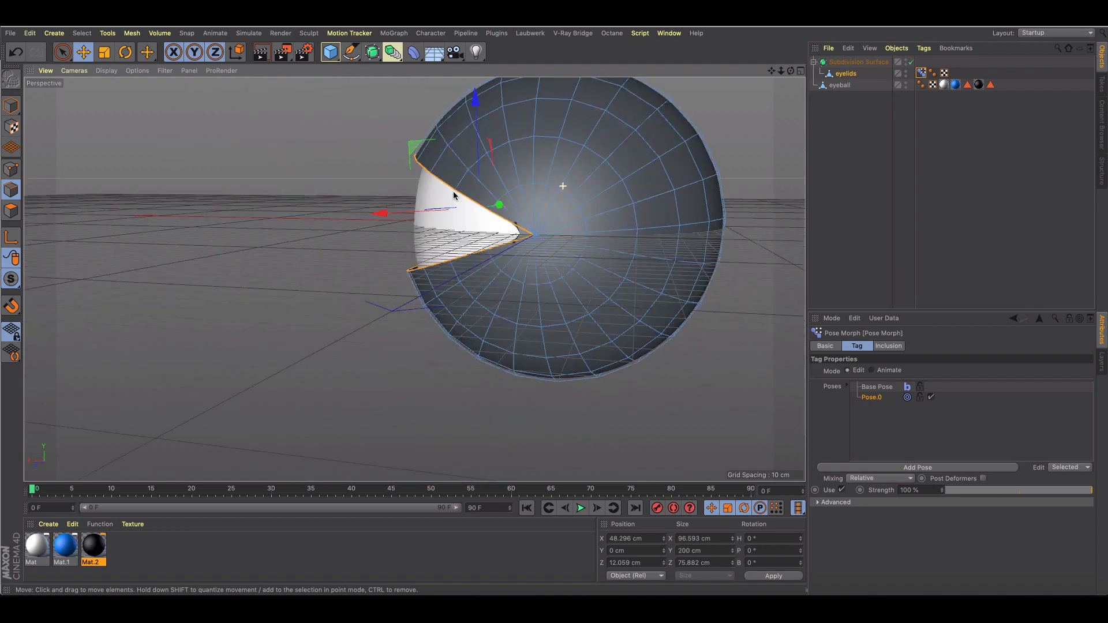
{"action": "left_click_drag", "start_coordinate": [453, 194], "coordinate": [300, 210]}
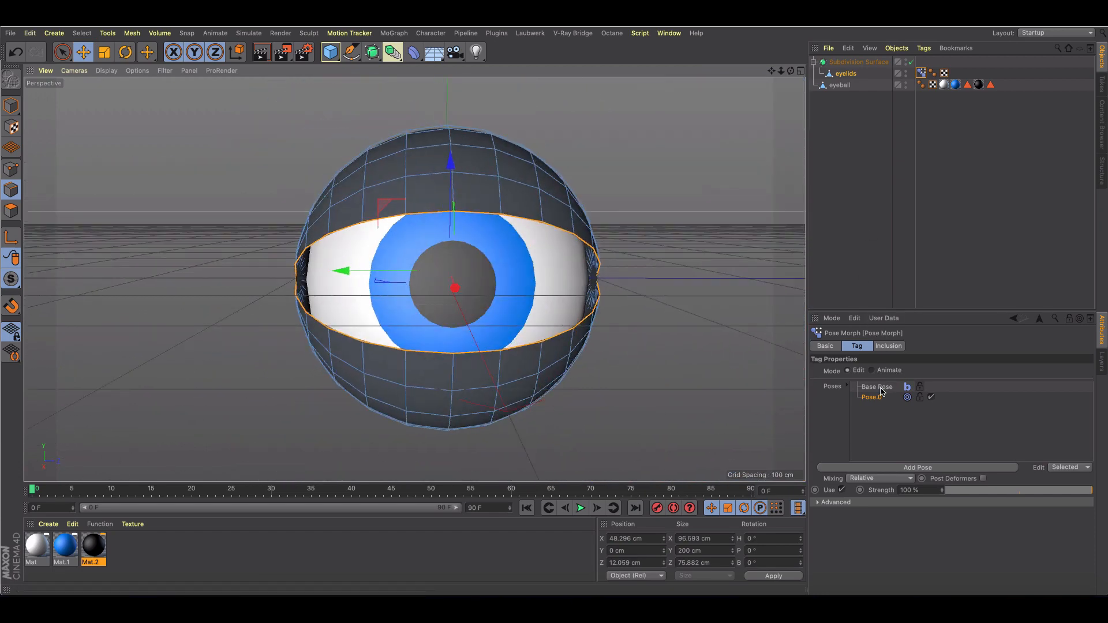
Rename the pose 'Blink' and squash the rim points into a closed-eye slit.
{"action": "double_click", "coordinate": [871, 396]}
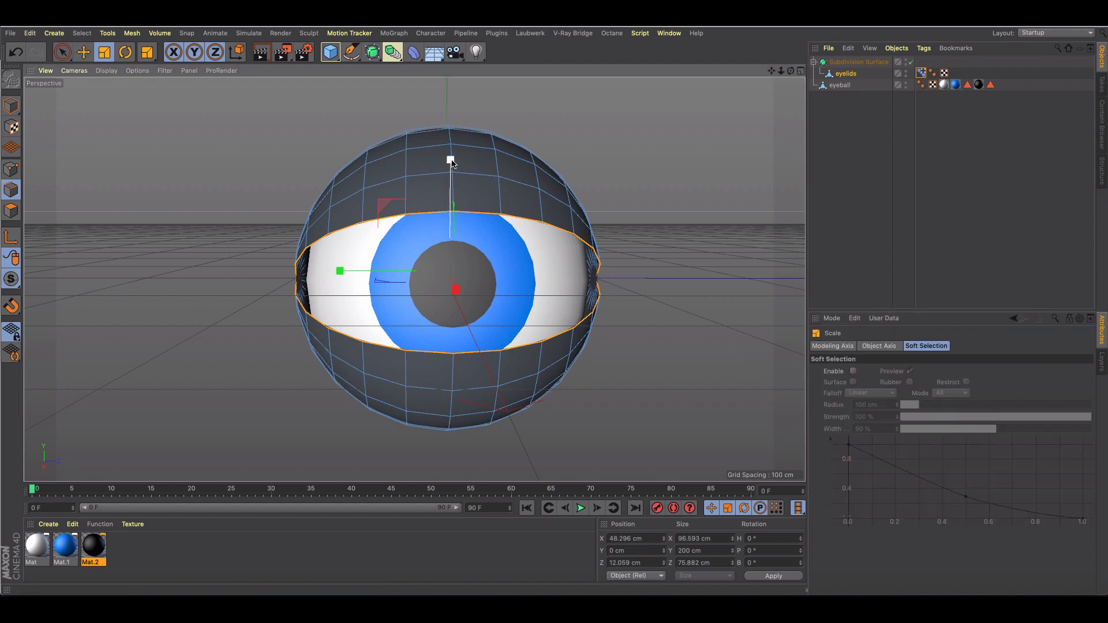
{"action": "left_click_drag", "start_coordinate": [451, 159], "coordinate": [447, 226]}
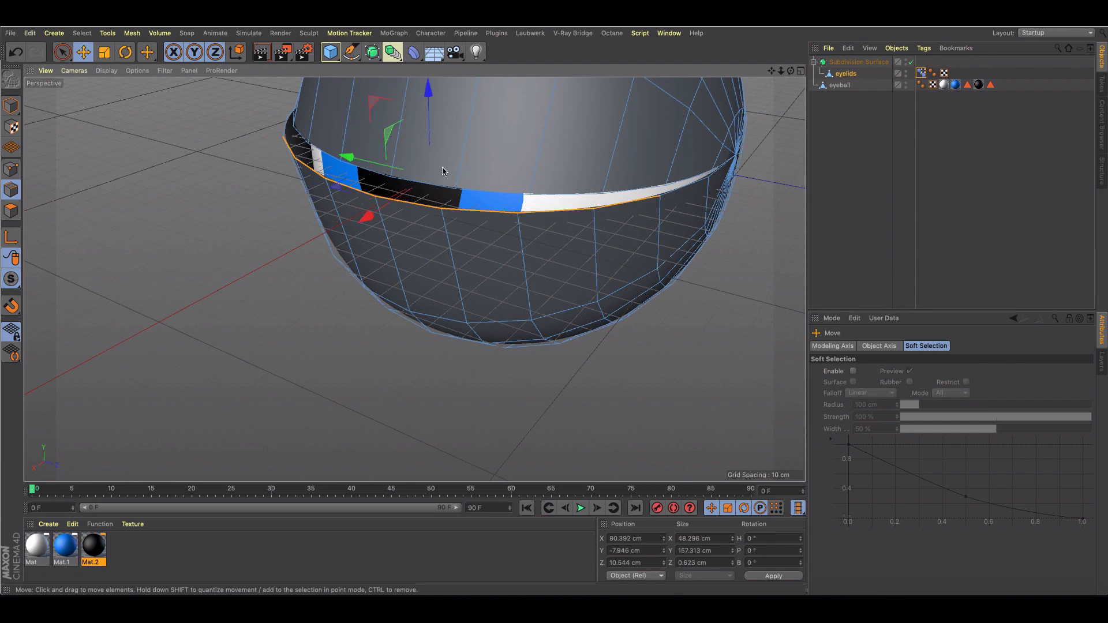
{"action": "left_click_drag", "start_coordinate": [442, 171], "coordinate": [180, 232]}
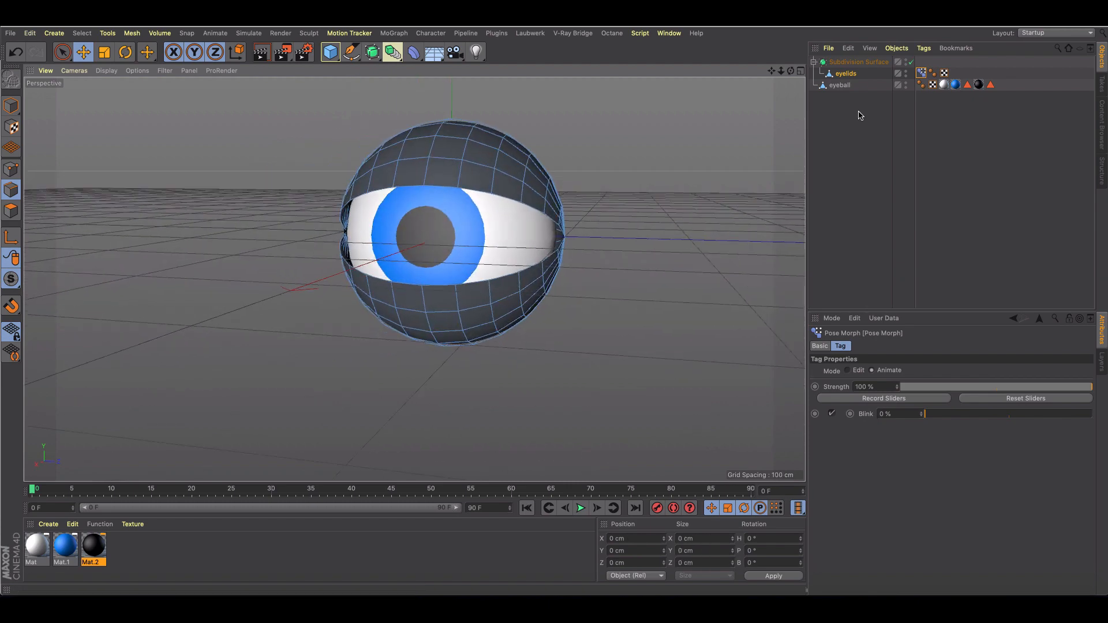
Select the eyeball and add a Circle spline as its aim controller.
{"action": "left_click", "coordinate": [839, 85]}
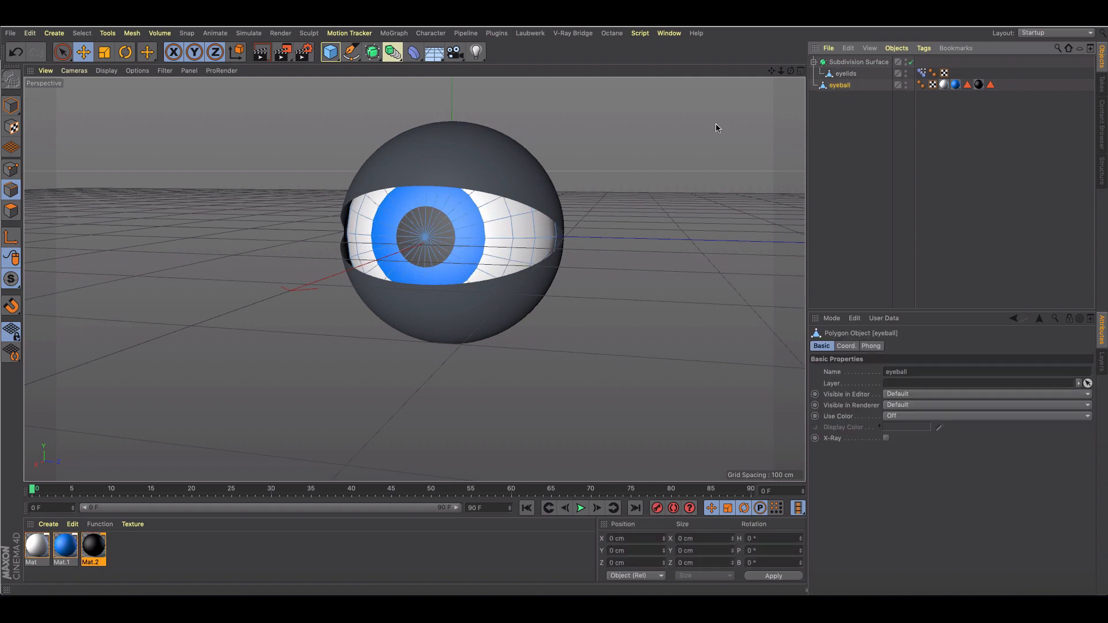
{"action": "left_click", "coordinate": [878, 137]}
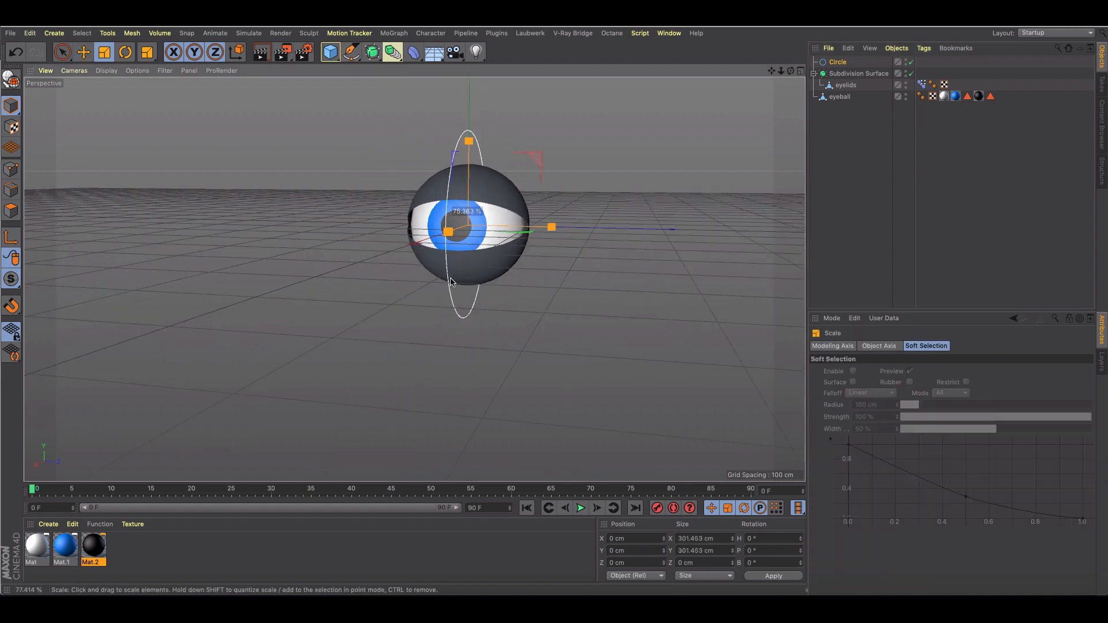
Place the shrunken, upright Circle spline in front of the eye and give the eyeball a Constraint tag.
{"action": "left_click", "coordinate": [125, 52]}
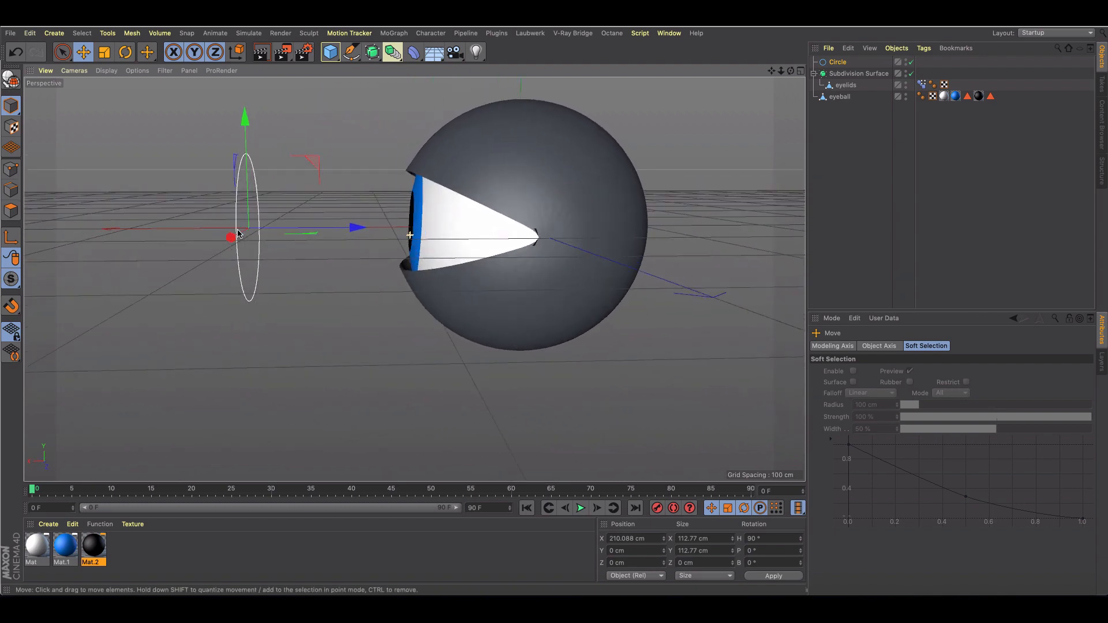
{"action": "left_click", "coordinate": [859, 74]}
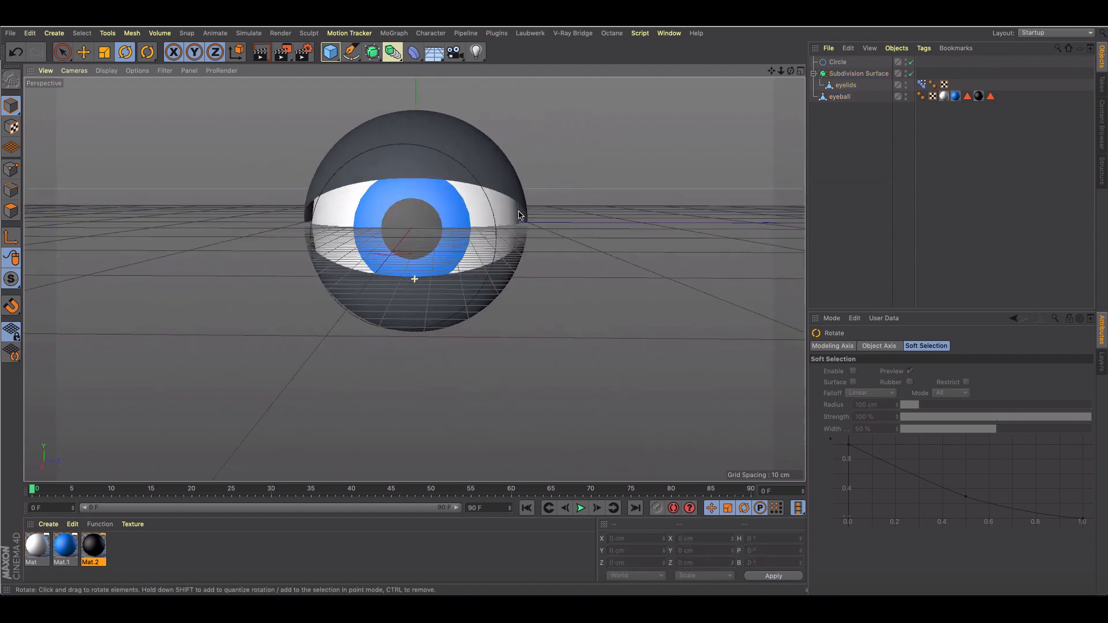
{"action": "left_click", "coordinate": [921, 84]}
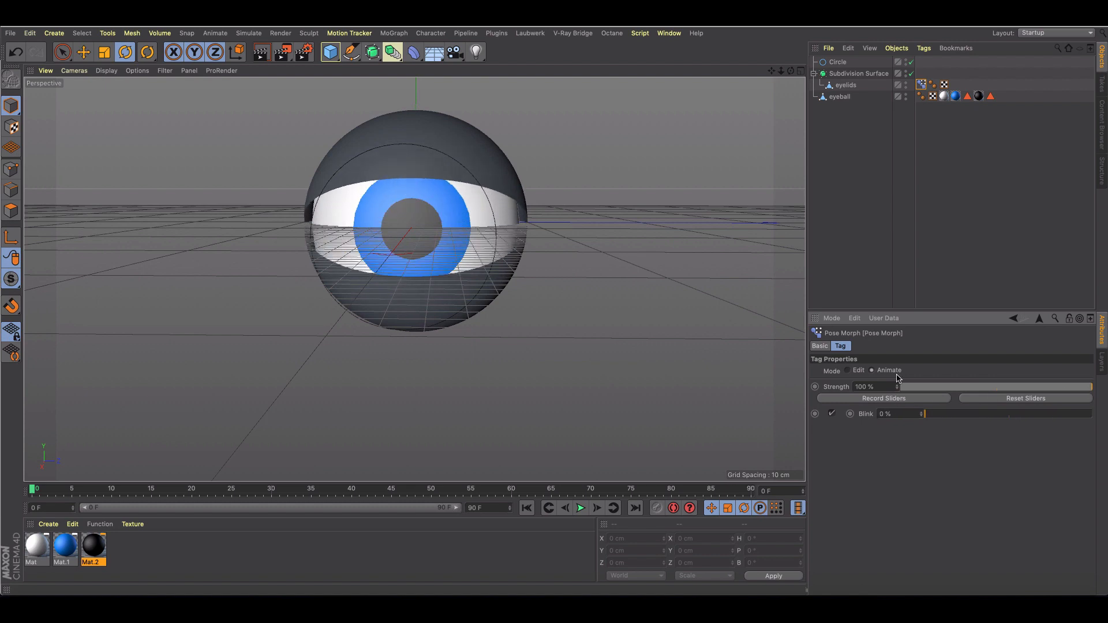
{"action": "left_click", "coordinate": [837, 61]}
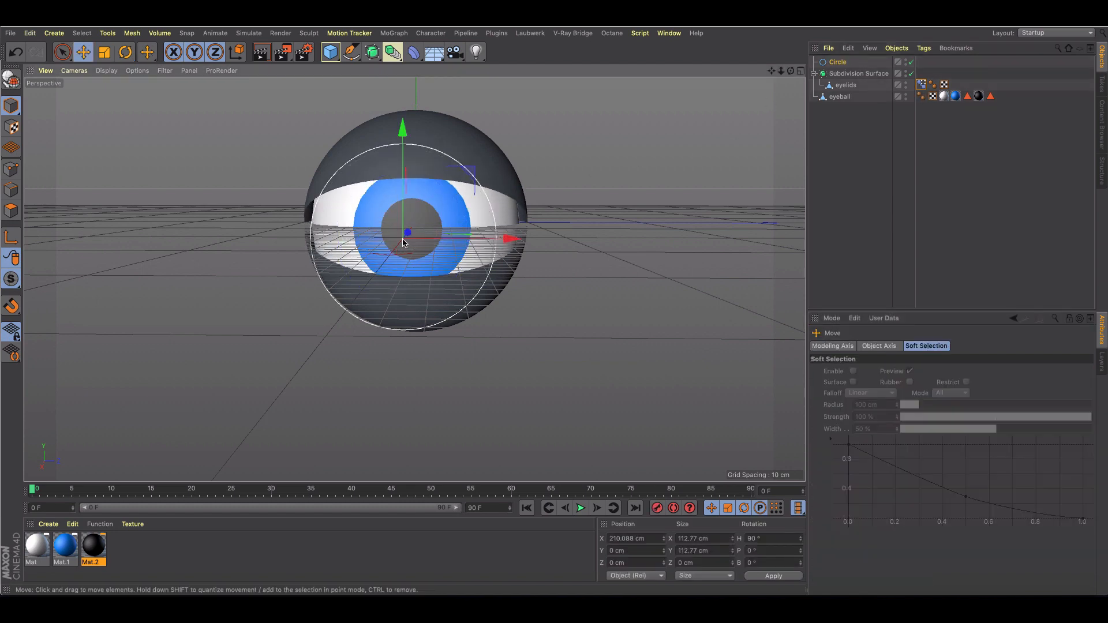
{"action": "left_click_drag", "start_coordinate": [403, 233], "coordinate": [367, 247]}
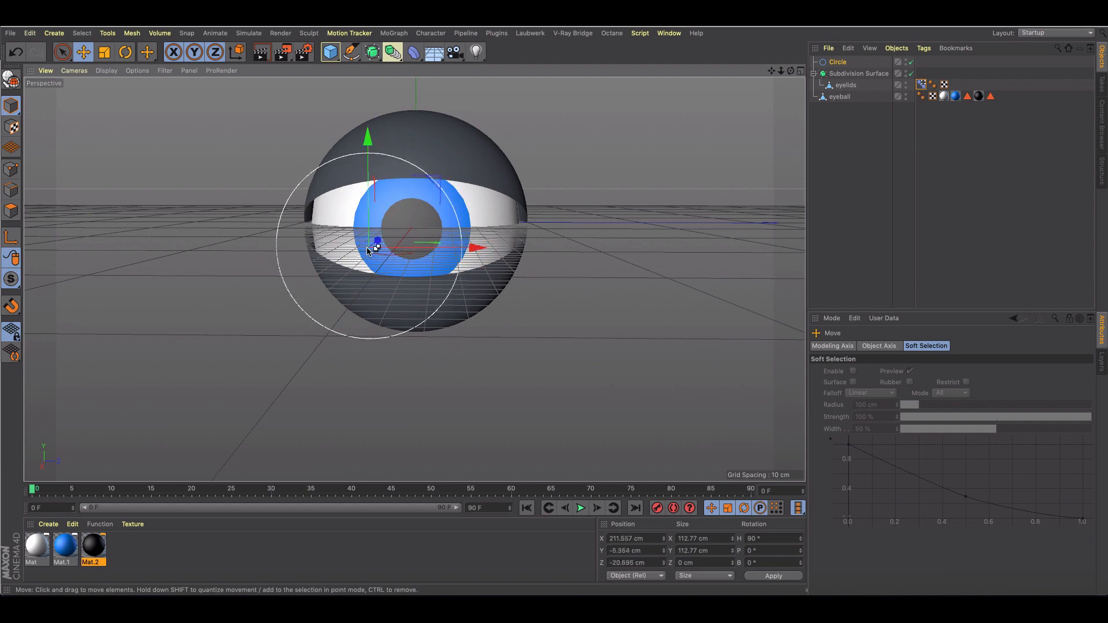
{"action": "left_click", "coordinate": [838, 62]}
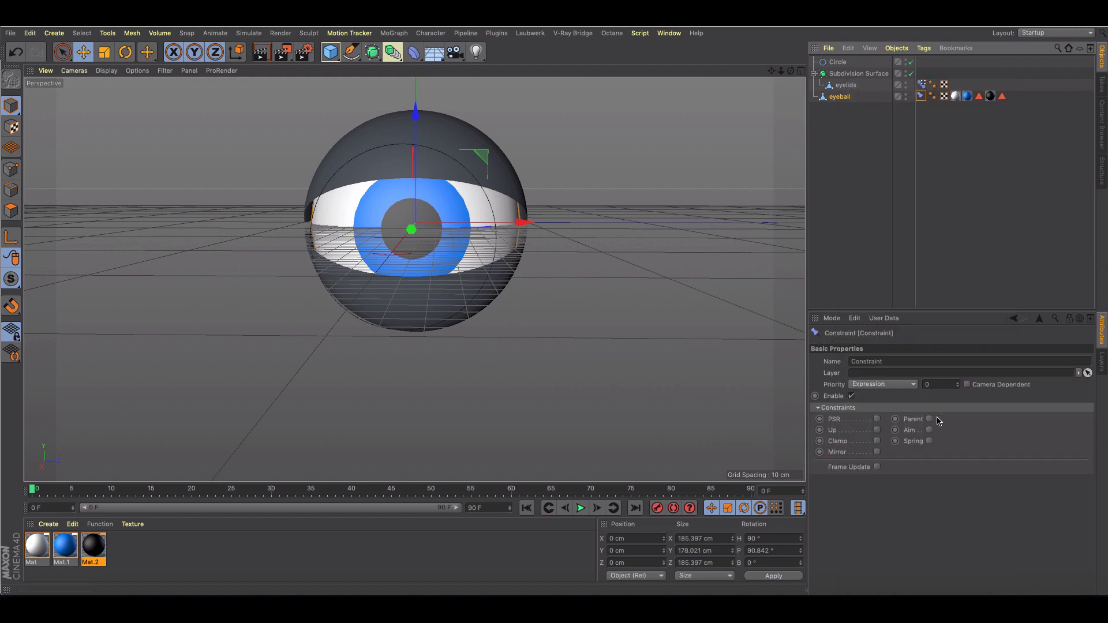
Enable Aim on the Constraint tag targeting the Circle with Offset H 90°, then move the Circle to test.
{"action": "left_click", "coordinate": [929, 430]}
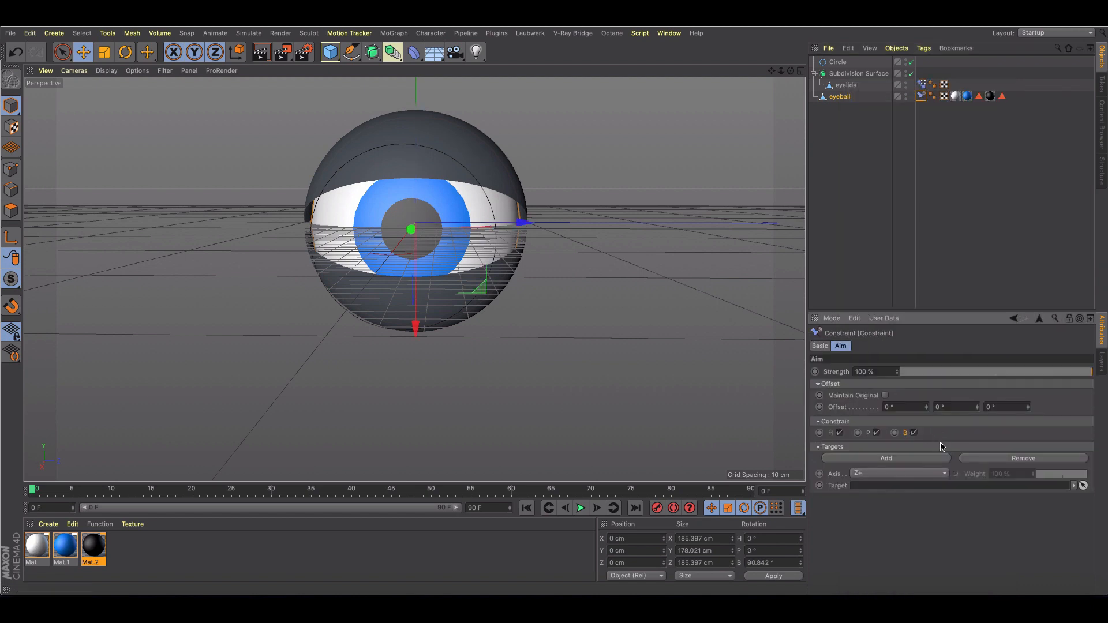
{"action": "left_click", "coordinate": [838, 61]}
{"action": "type", "text": "90"}
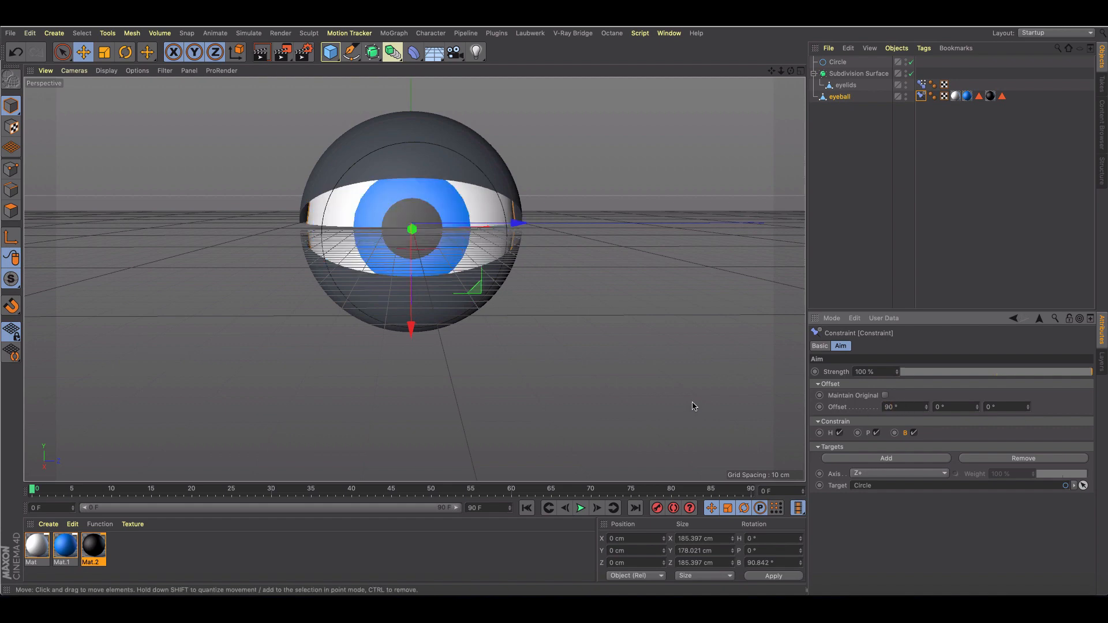
{"action": "left_click", "coordinate": [838, 61]}
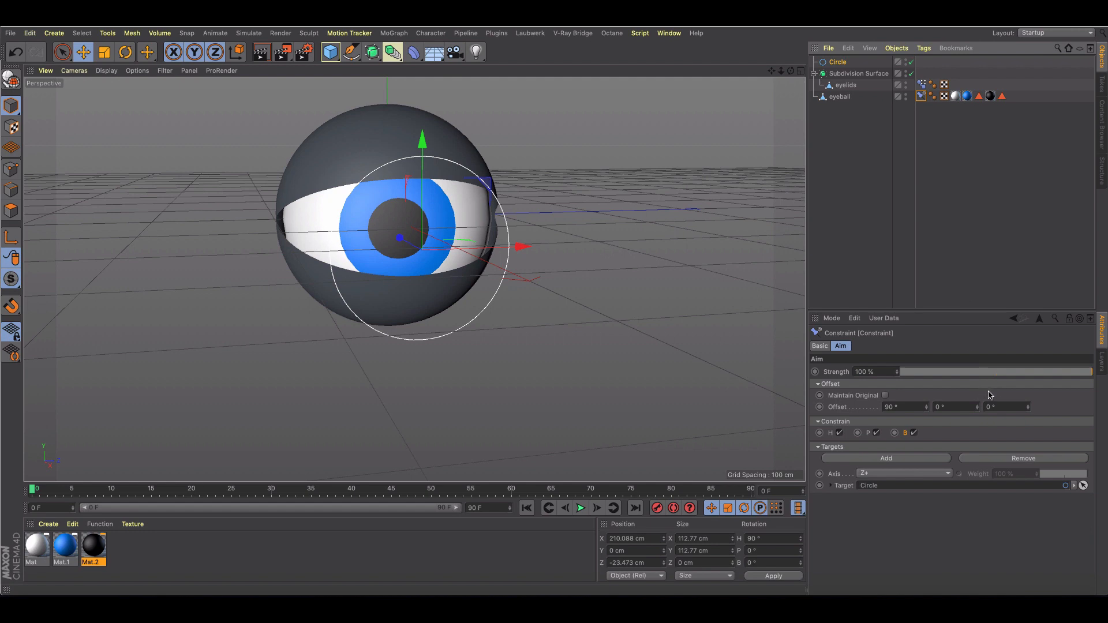
{"action": "mouse_move", "coordinate": [423, 141]}
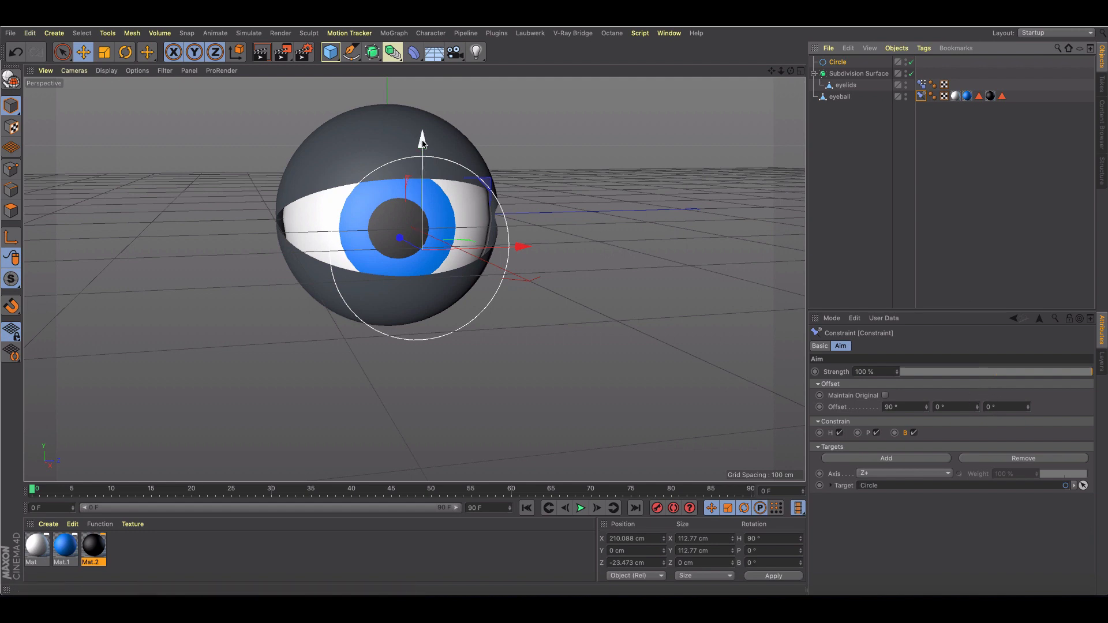
{"action": "left_click_drag", "start_coordinate": [423, 137], "coordinate": [422, 127]}
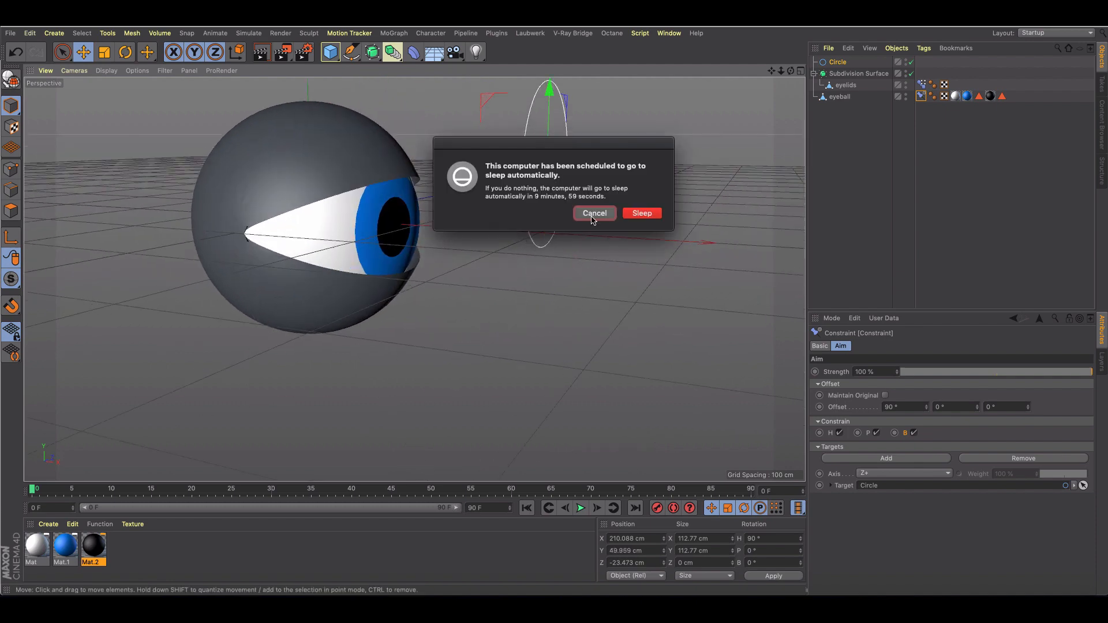
Set the aim Constraint's target to Circle along the Y+ axis with zero offsets.
{"action": "left_click", "coordinate": [595, 212]}
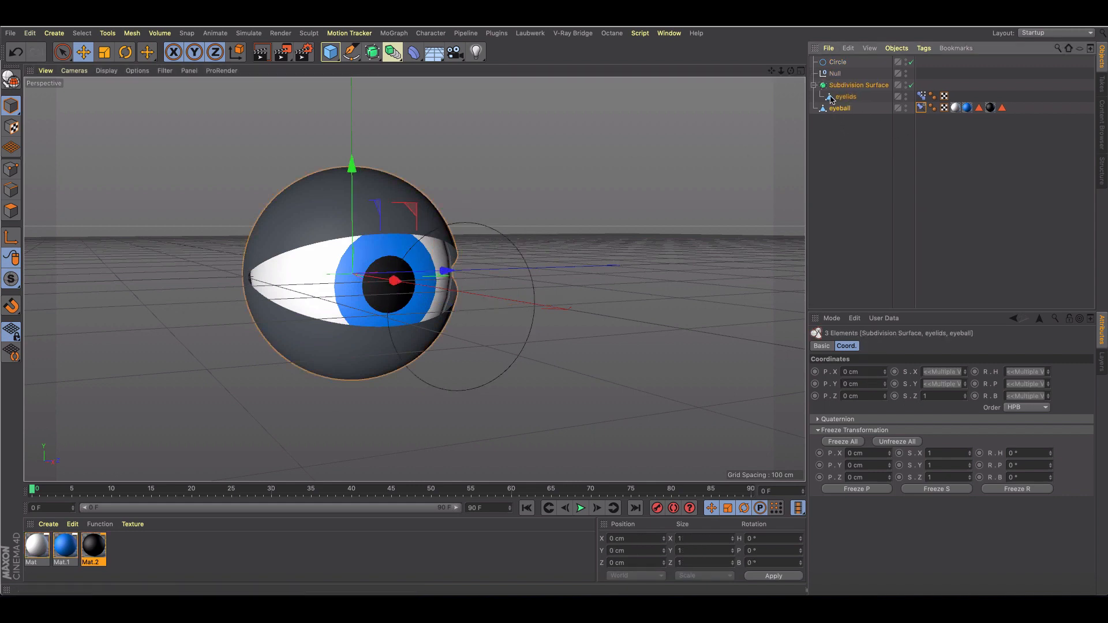
{"action": "left_click", "coordinate": [839, 96]}
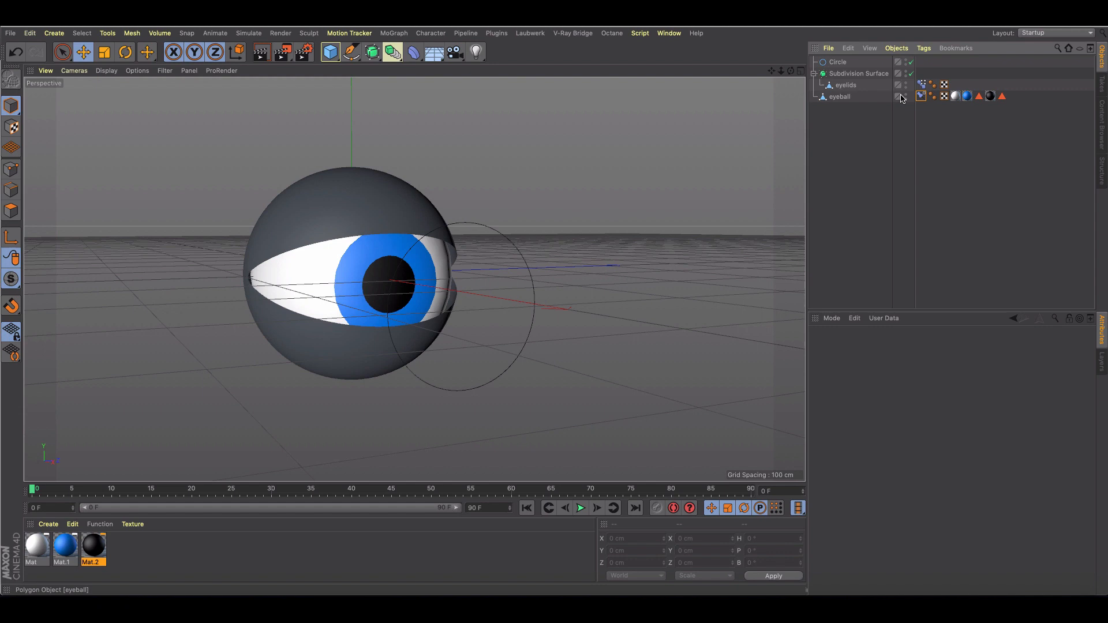
{"action": "left_click", "coordinate": [920, 96]}
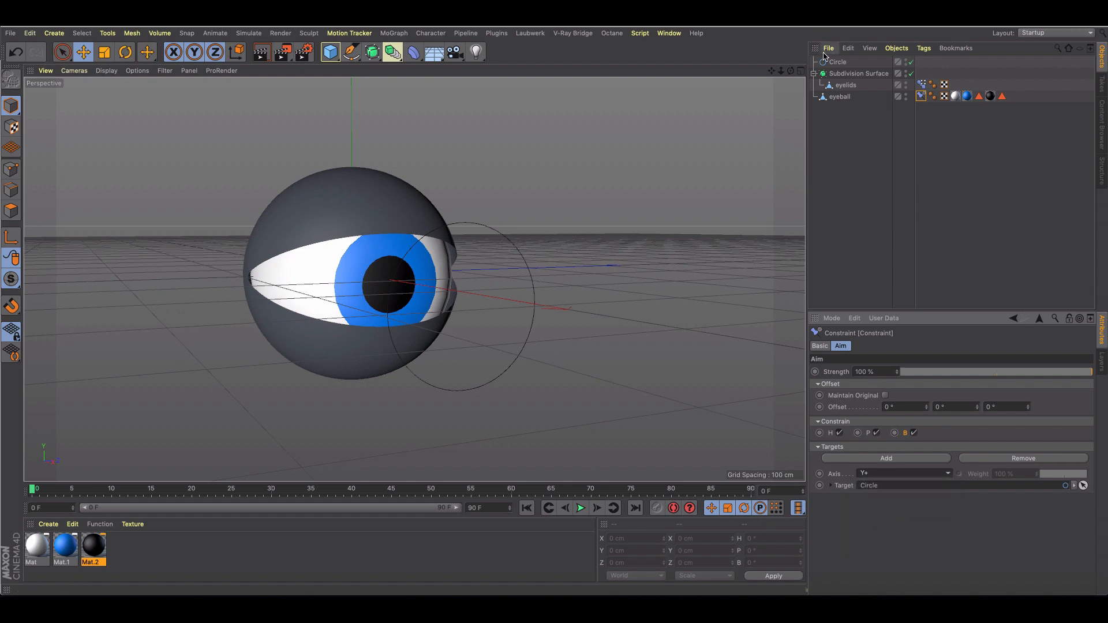
Move the Circle downward twice so the eyeball follows it, then clear the selection.
{"action": "left_click", "coordinate": [838, 61]}
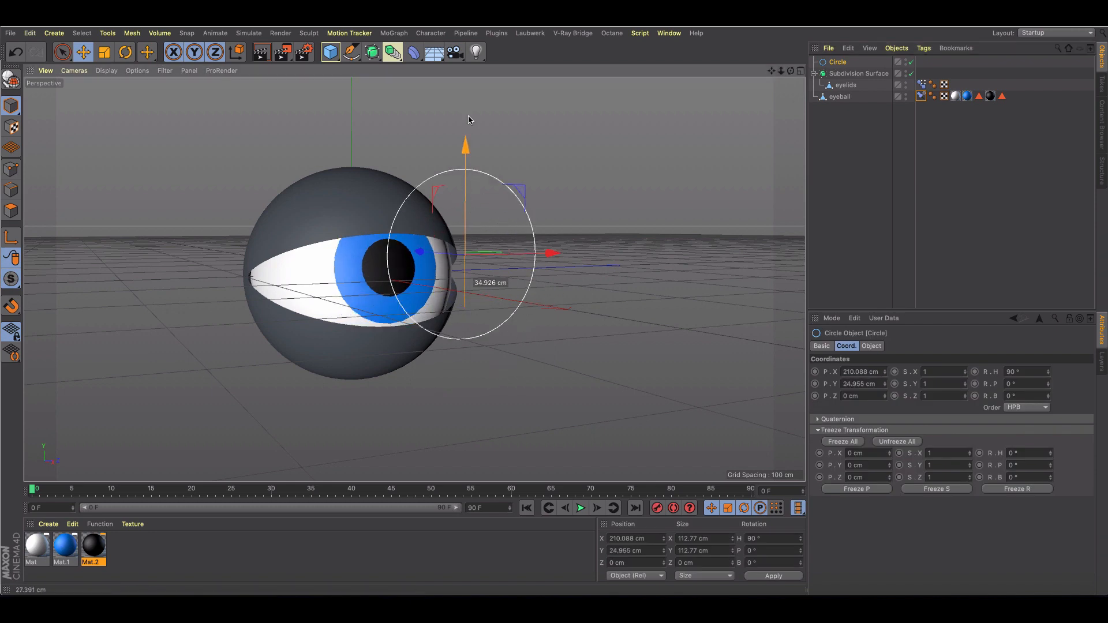
{"action": "left_click_drag", "start_coordinate": [465, 147], "coordinate": [465, 168]}
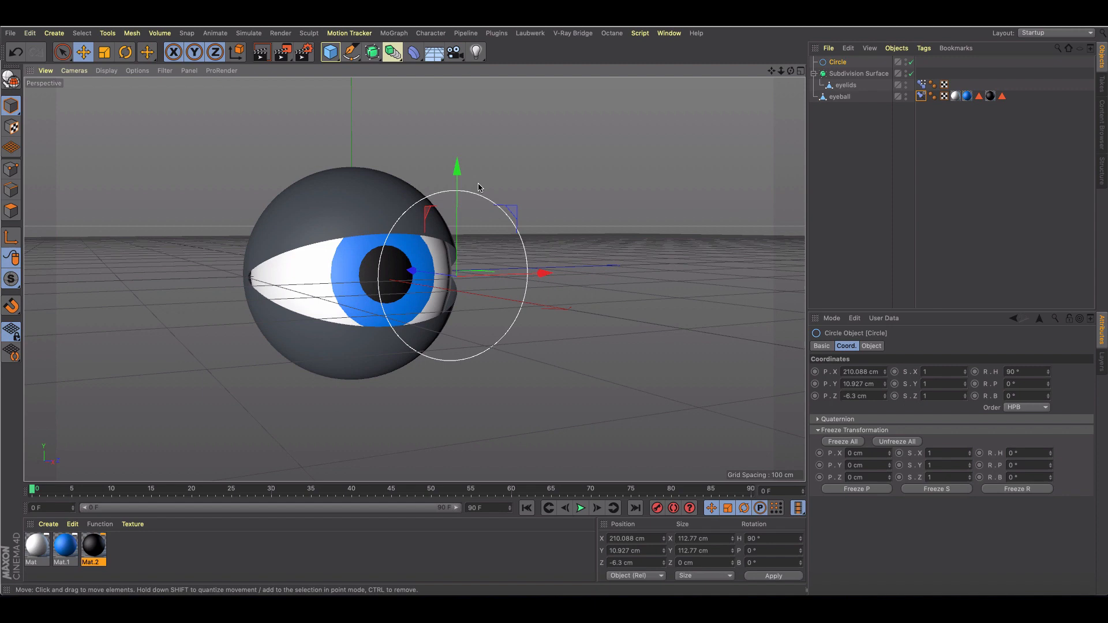
{"action": "left_click_drag", "start_coordinate": [457, 168], "coordinate": [457, 184]}
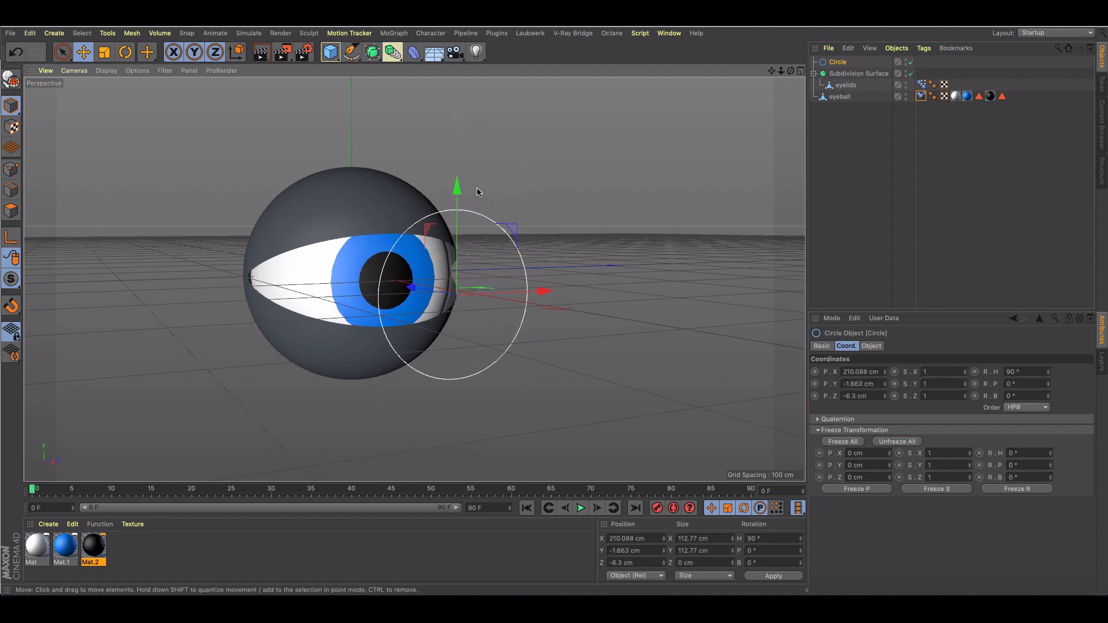
{"action": "left_click", "coordinate": [573, 203]}
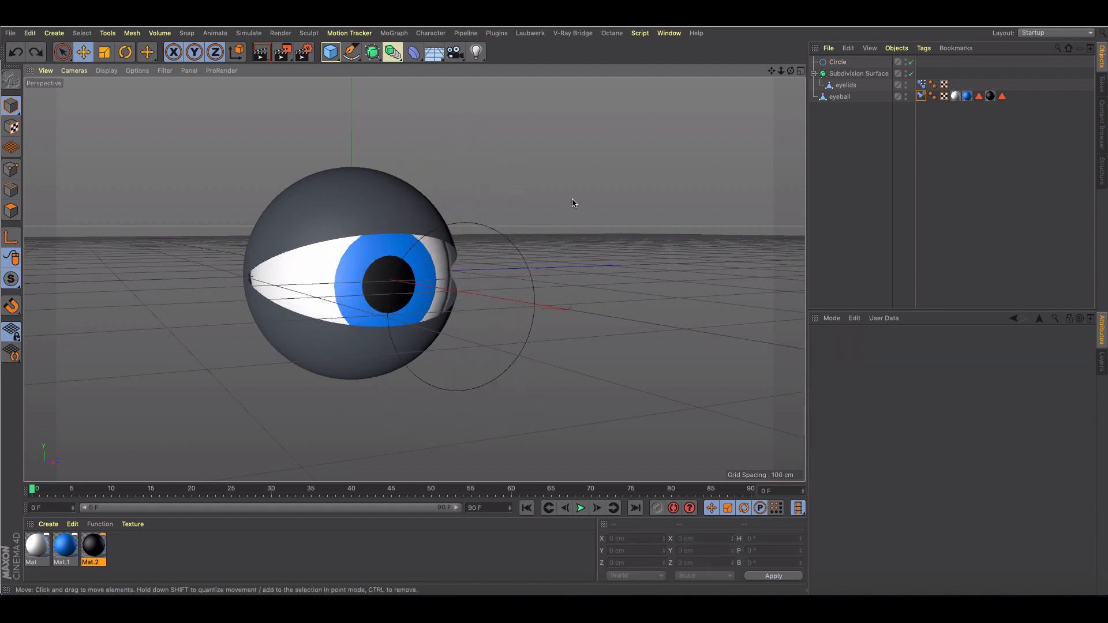
Rebuild the eyeball's Constraint tag aiming at the Circle on Y+, with the Circle centred on the pupil.
{"action": "left_click", "coordinate": [839, 107]}
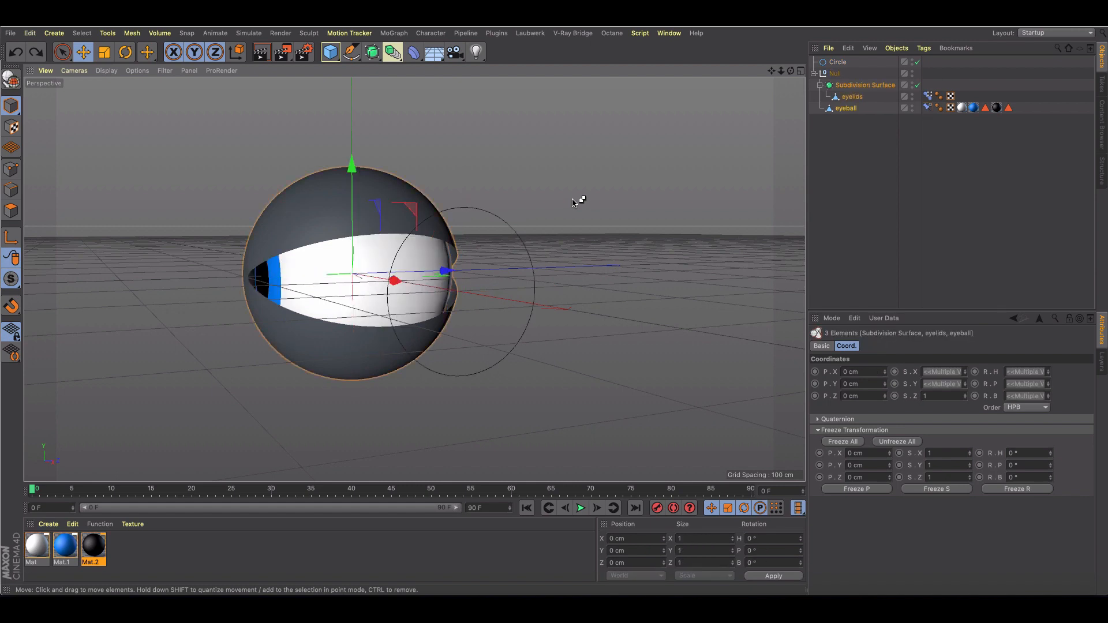
{"action": "left_click", "coordinate": [836, 61]}
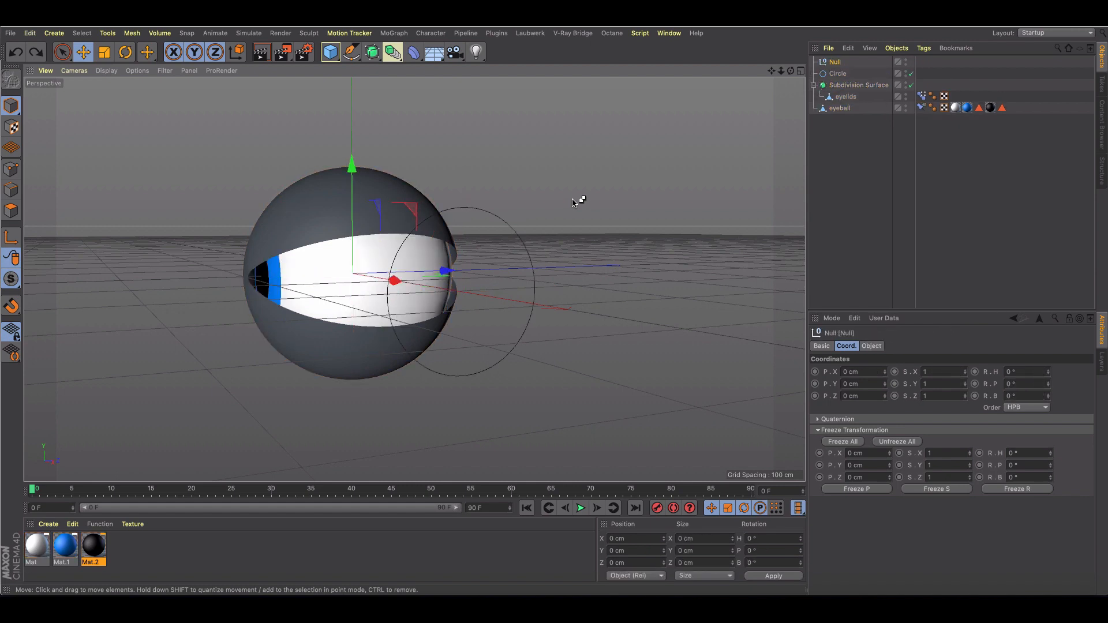
{"action": "left_click", "coordinate": [841, 108]}
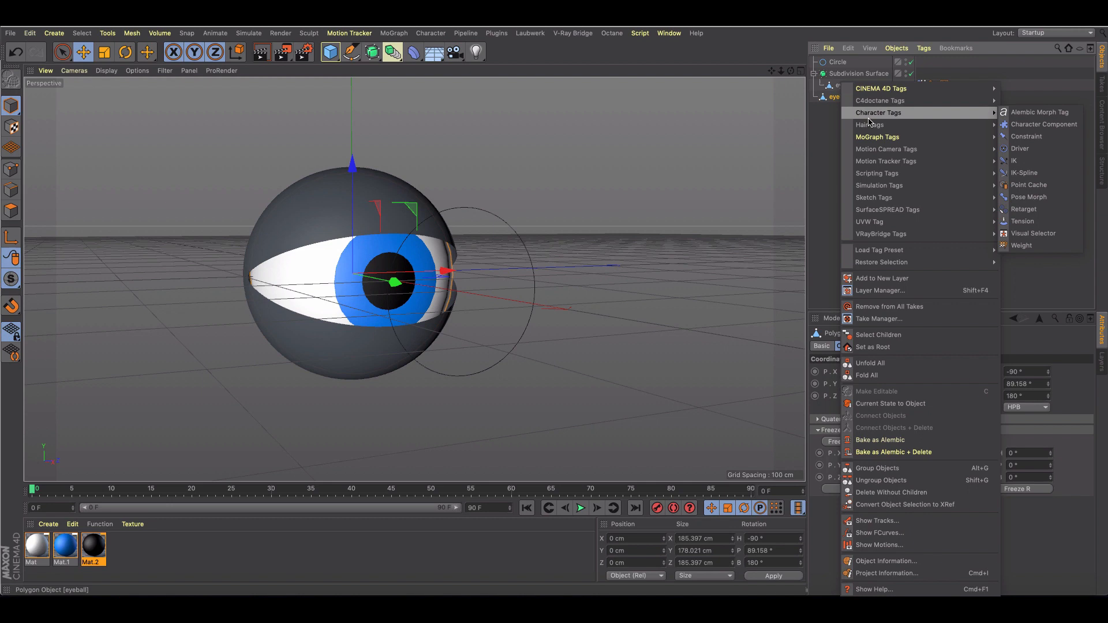
{"action": "mouse_move", "coordinate": [1027, 136]}
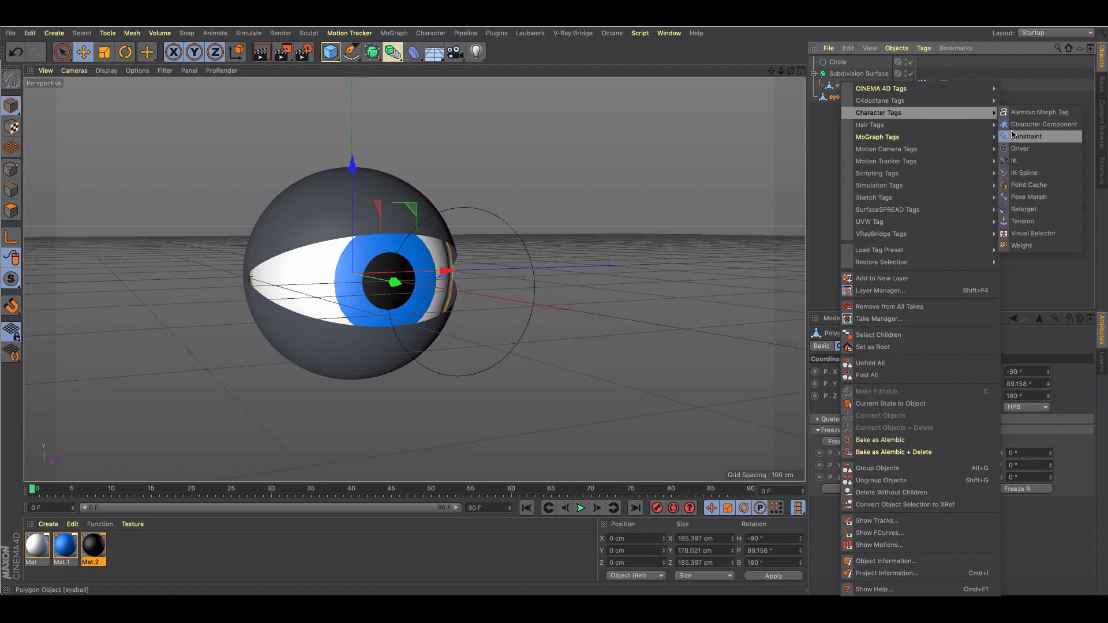
{"action": "left_click", "coordinate": [1025, 136]}
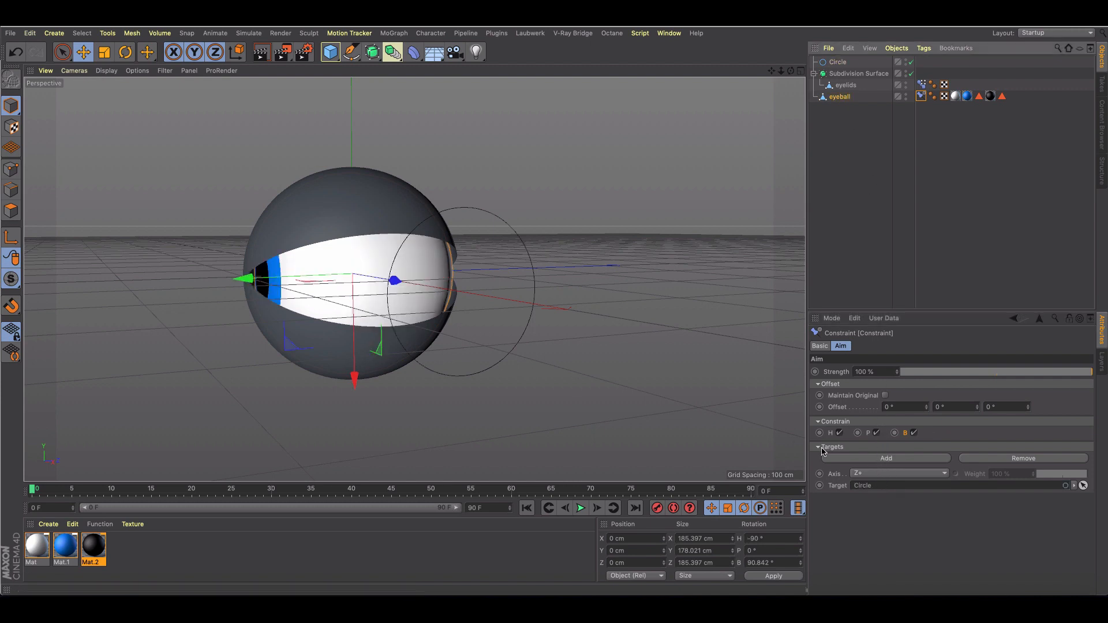
{"action": "left_click", "coordinate": [898, 473]}
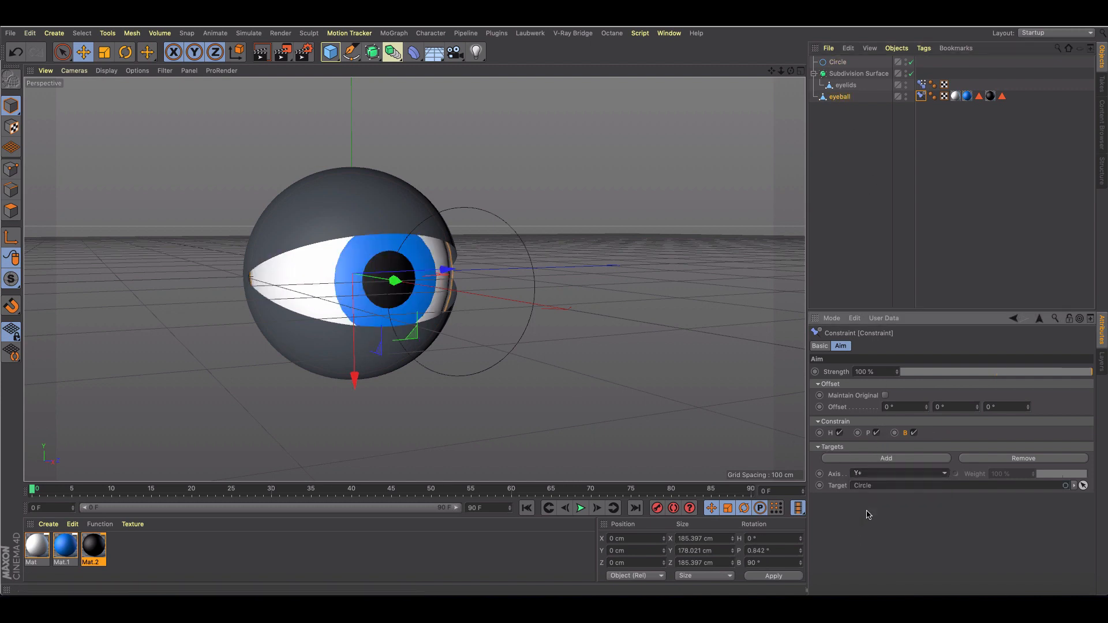
{"action": "left_click", "coordinate": [838, 61]}
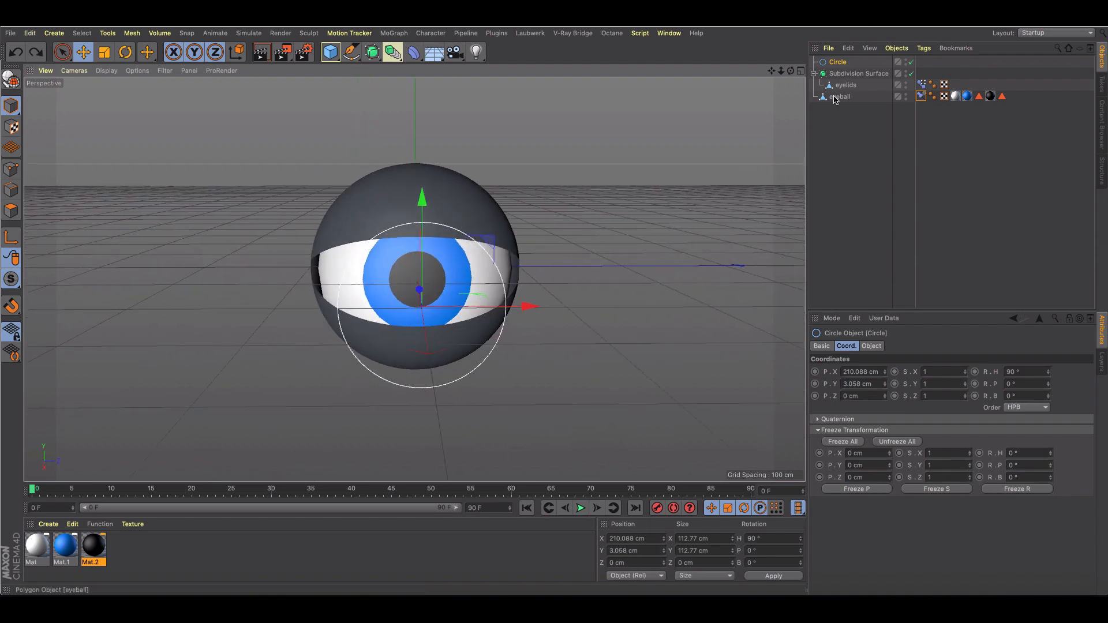
Check the eyelids' Blink morph at 0% and select Subdivision Surface, eyelids and eyeball for grouping.
{"action": "left_click", "coordinate": [845, 84]}
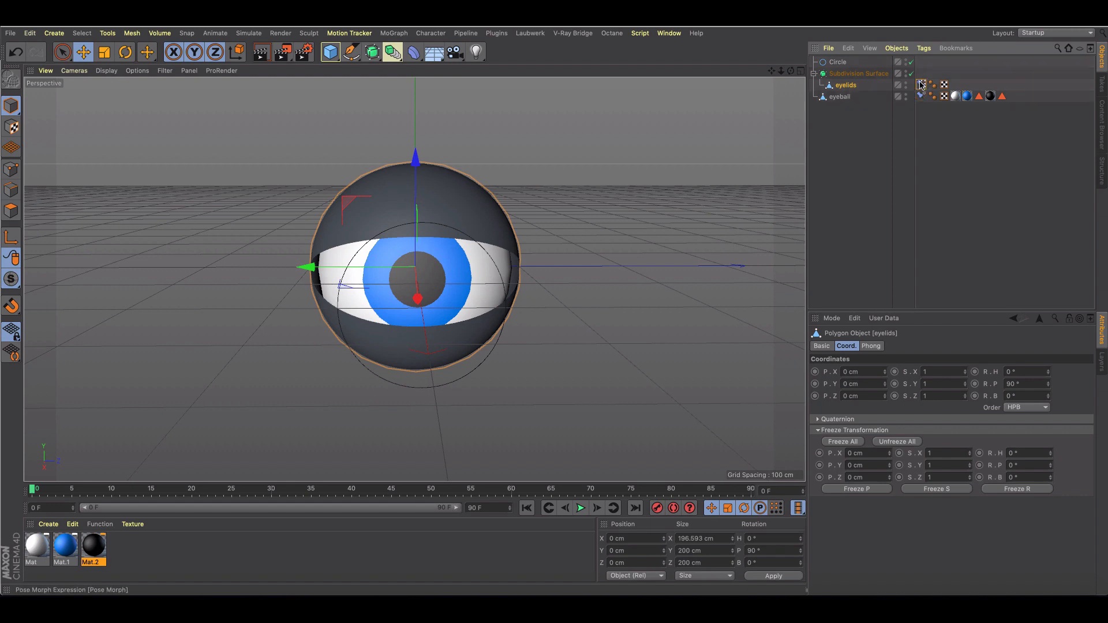
{"action": "left_click", "coordinate": [922, 85]}
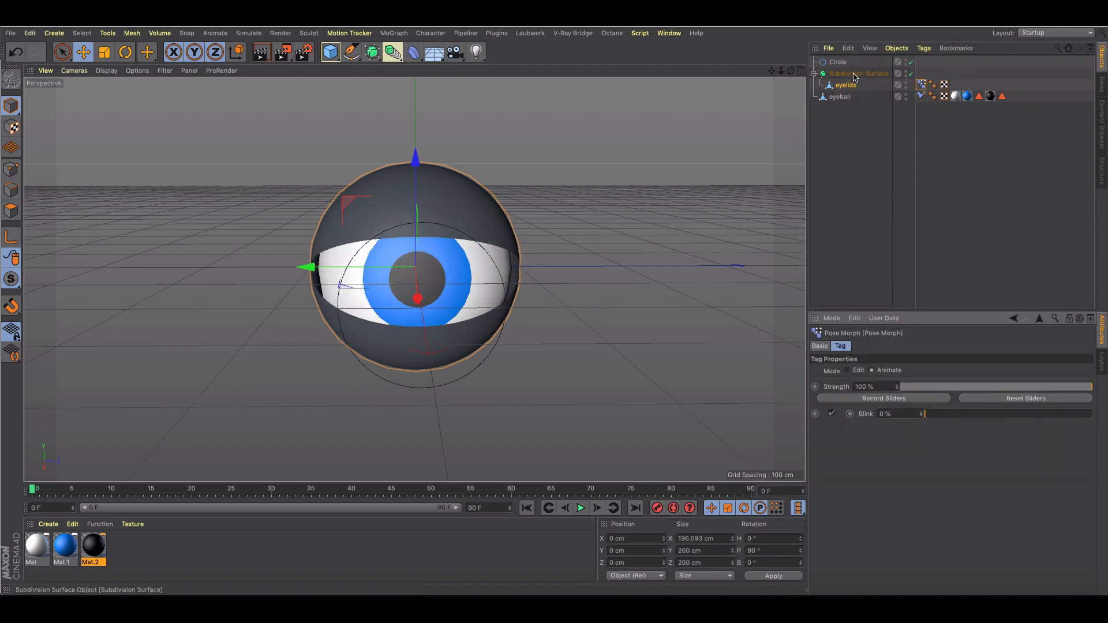
{"action": "left_click", "coordinate": [859, 74]}
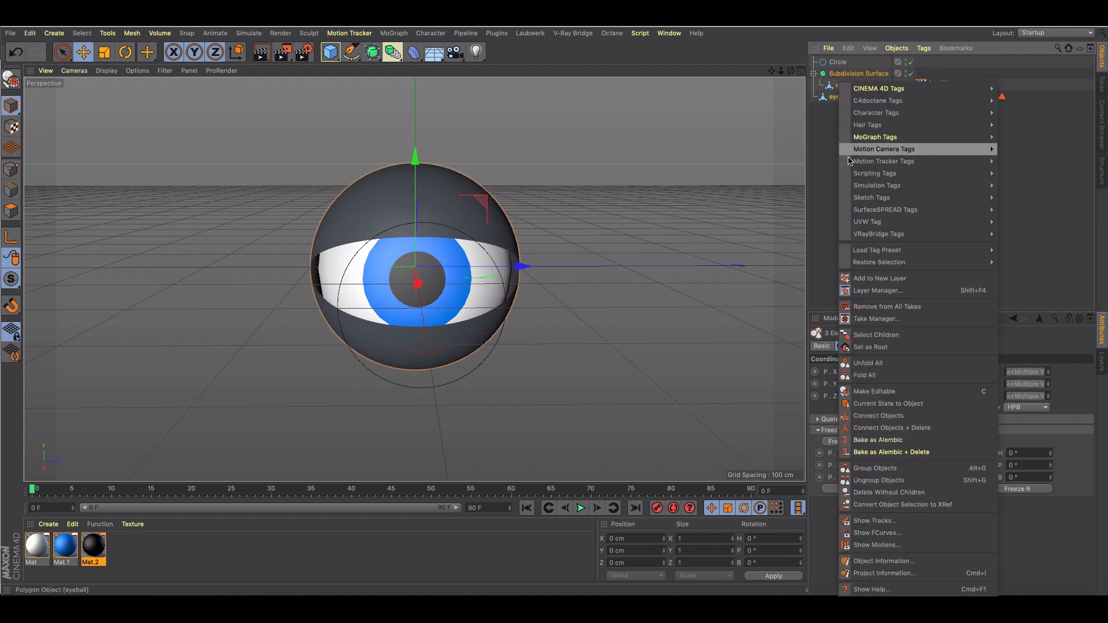
{"action": "left_click", "coordinate": [840, 97]}
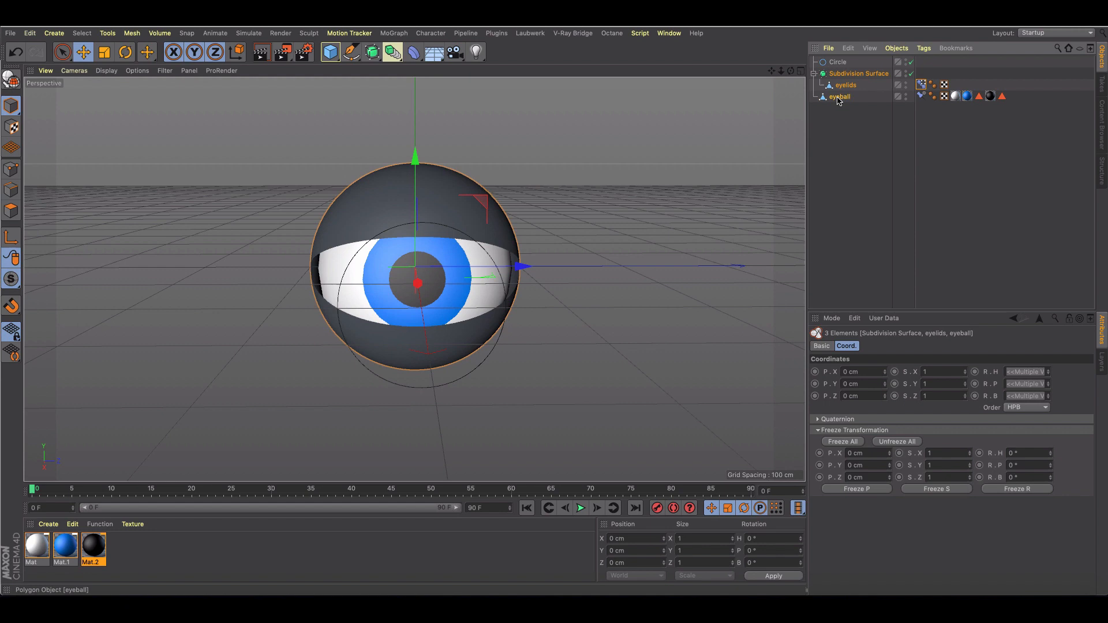
{"action": "mouse_move", "coordinate": [839, 96]}
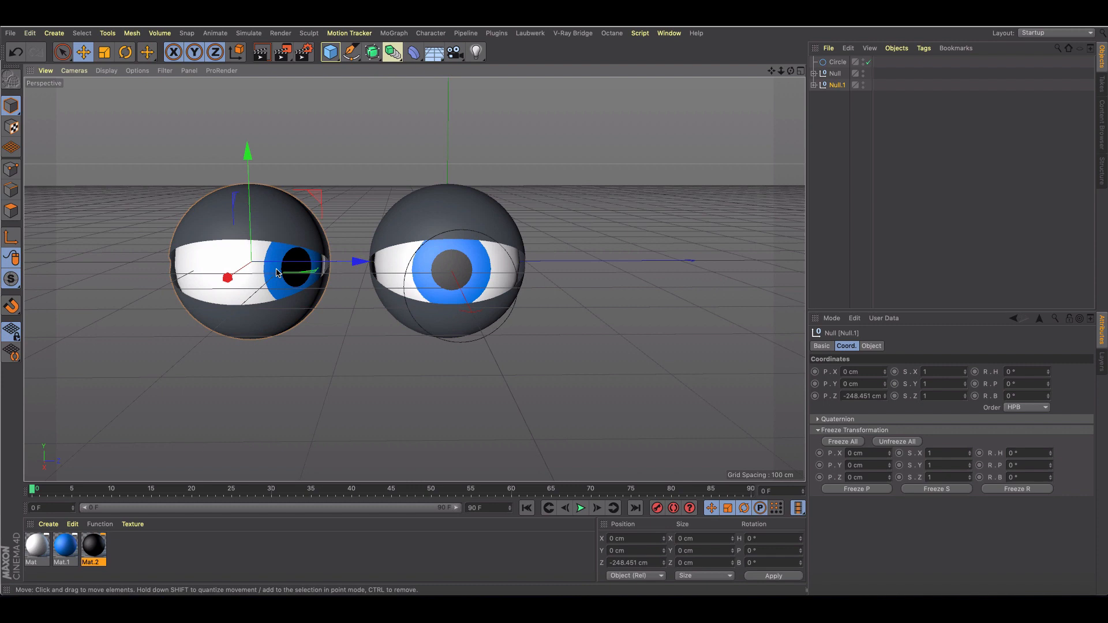
Duplicate the Circle for the second eye and rename the original eye group Null to left eye.
{"action": "left_click", "coordinate": [838, 62]}
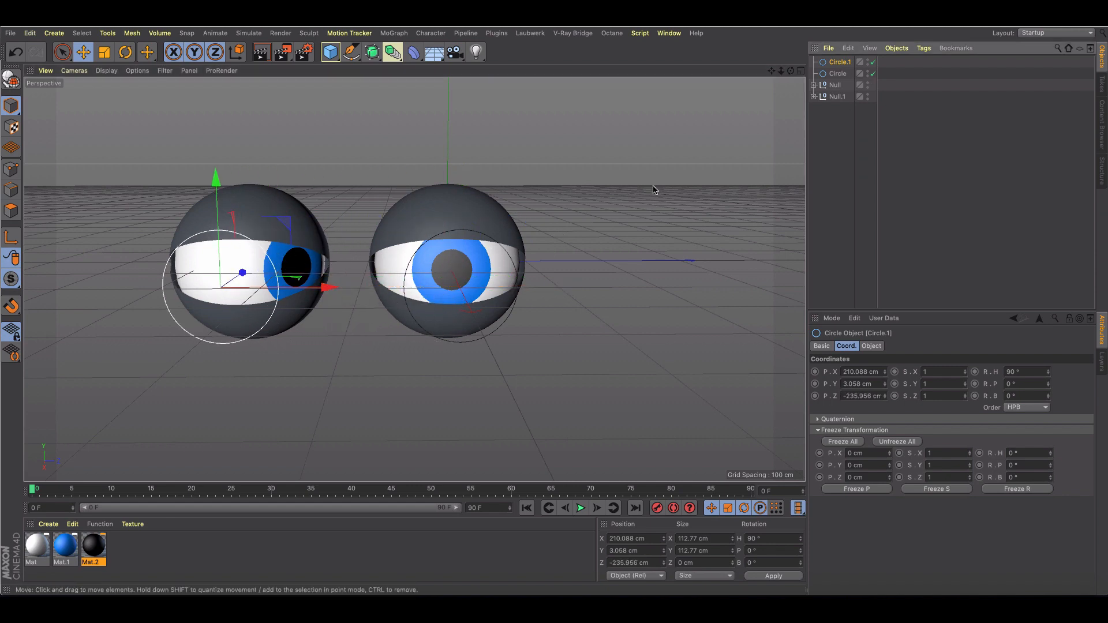
{"action": "left_click", "coordinate": [833, 85]}
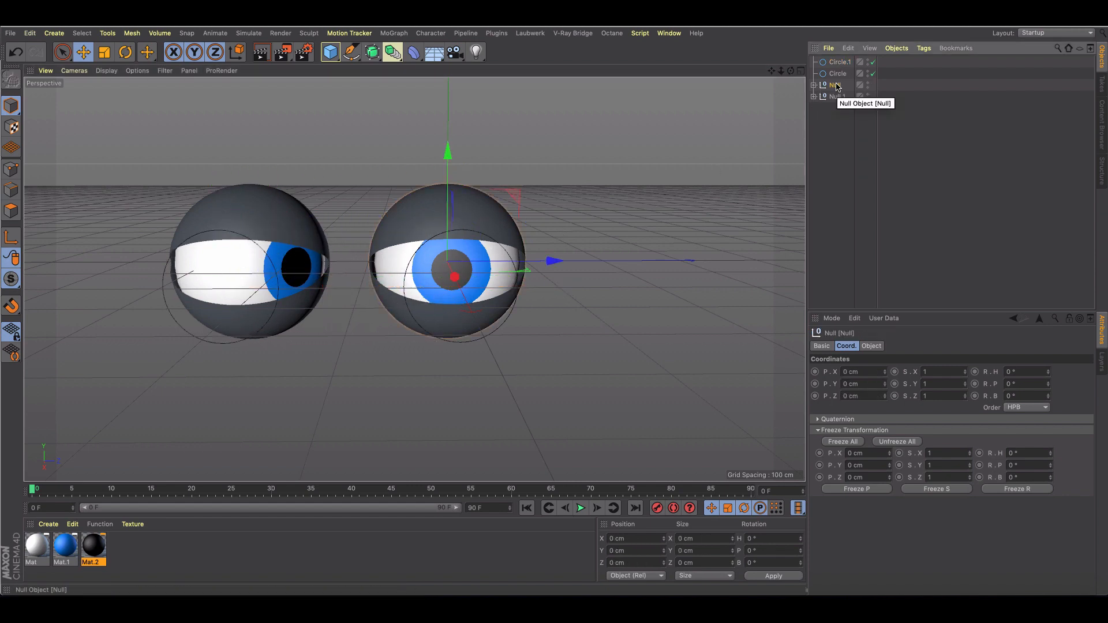
{"action": "left_click", "coordinate": [820, 345]}
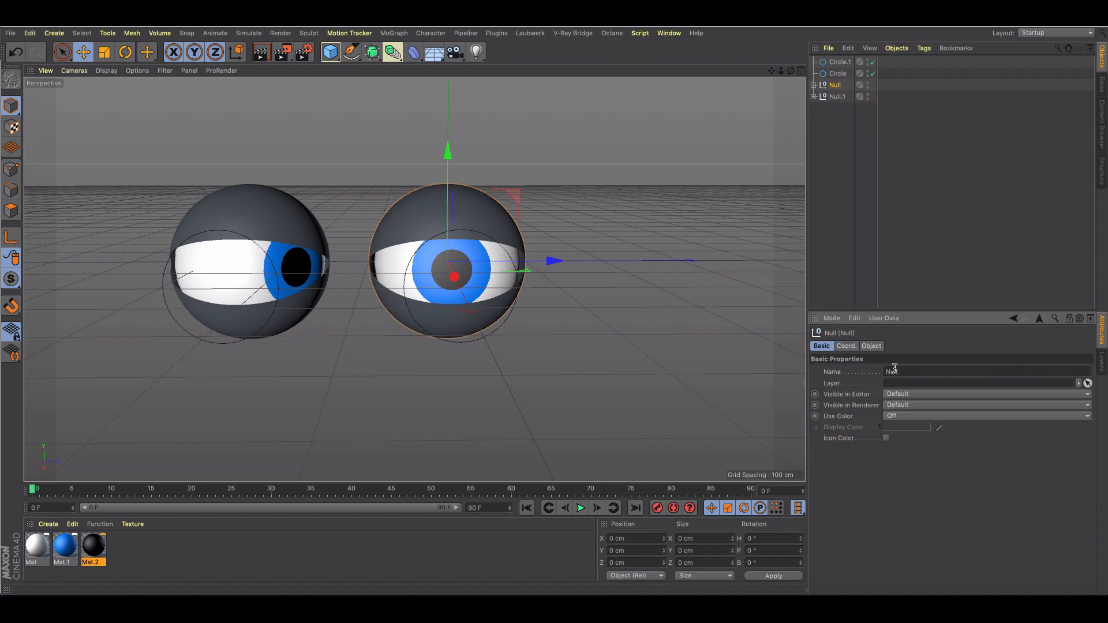
{"action": "type", "text": "left eye"}
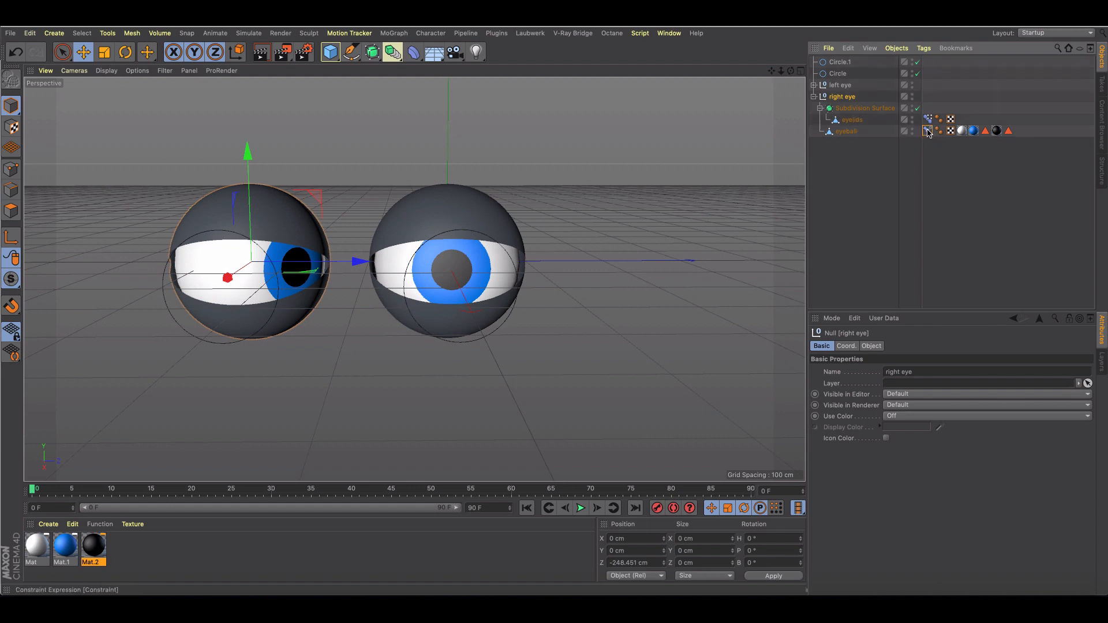
Make Circle.1 the right eye's aim Constraint target and group both circles under a Null.
{"action": "left_click", "coordinate": [841, 61]}
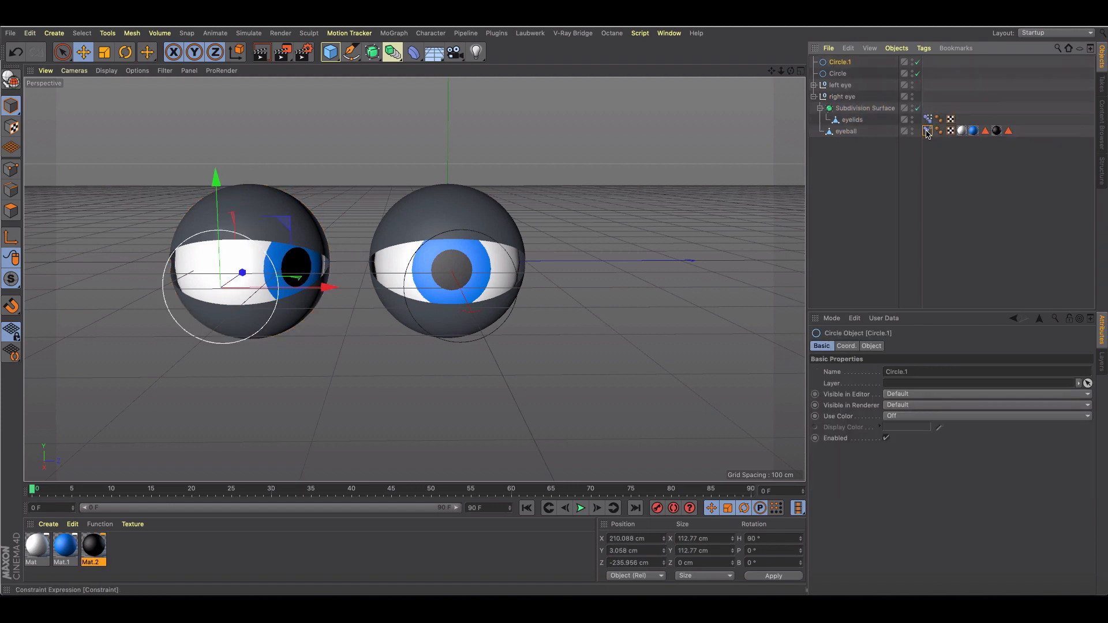
{"action": "left_click", "coordinate": [927, 130]}
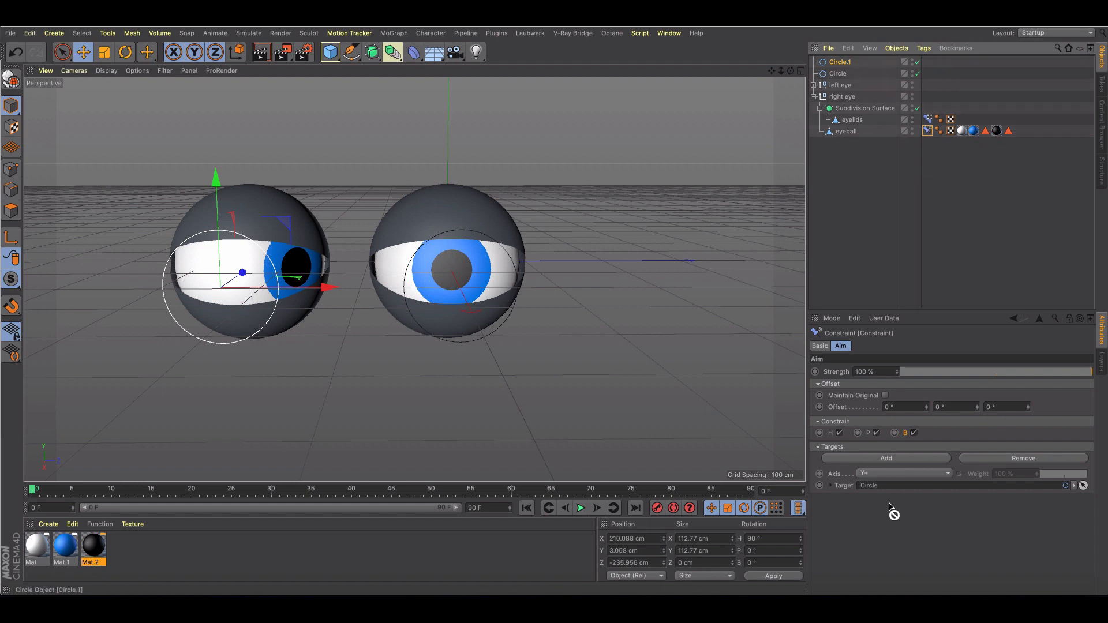
{"action": "left_click", "coordinate": [840, 61]}
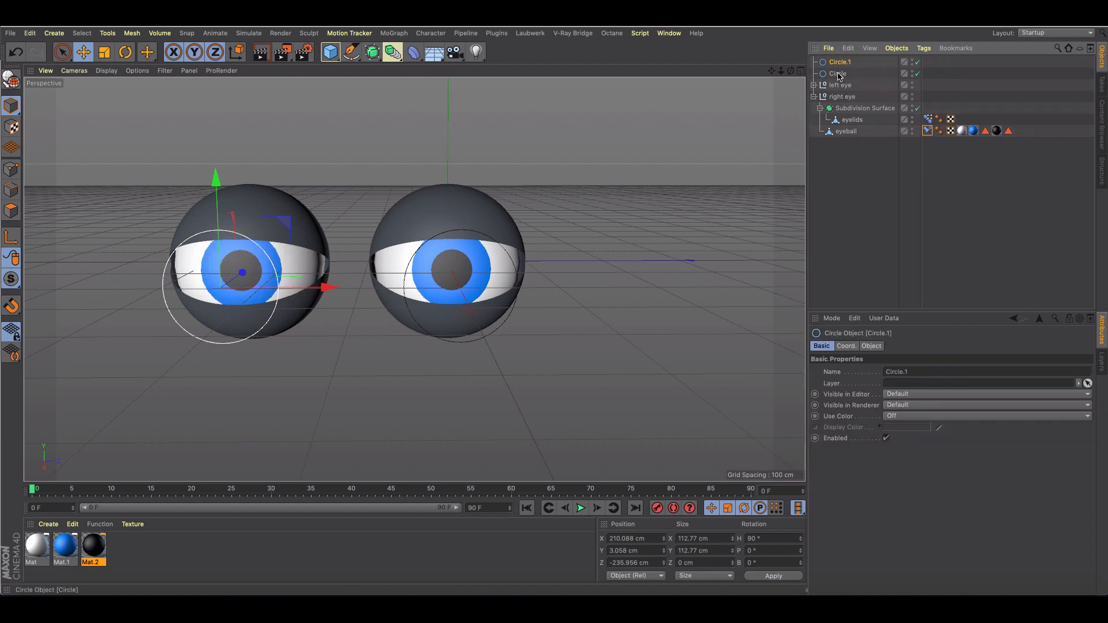
{"action": "left_click", "coordinate": [839, 74]}
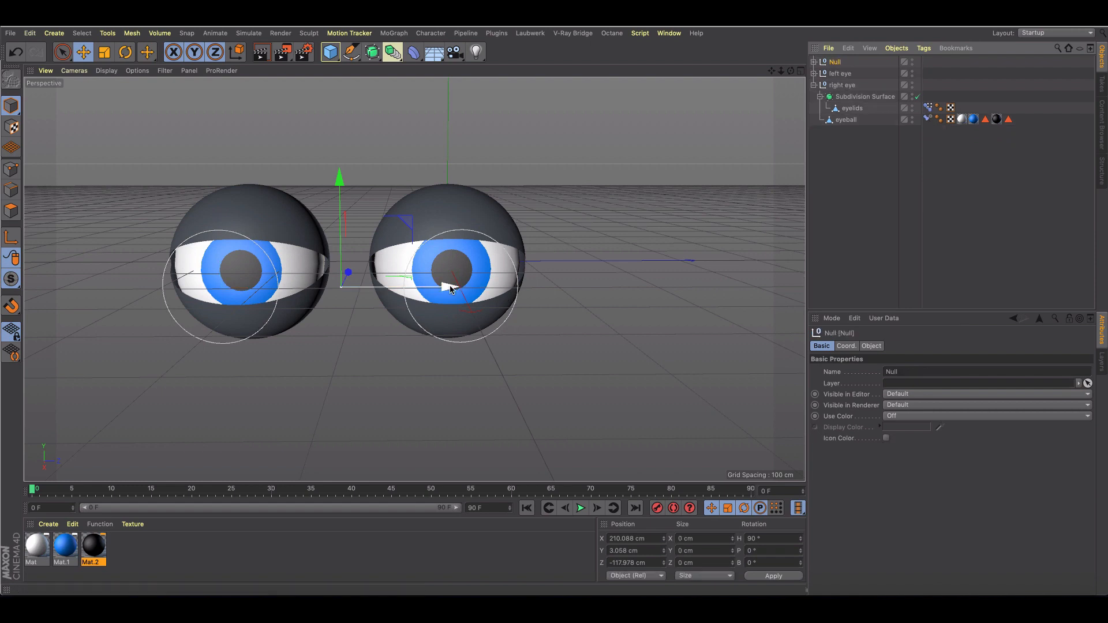
Shift the circles' Null so both eyes follow, then view the left eye's Blink morph at 0%.
{"action": "left_click_drag", "start_coordinate": [340, 176], "coordinate": [326, 173]}
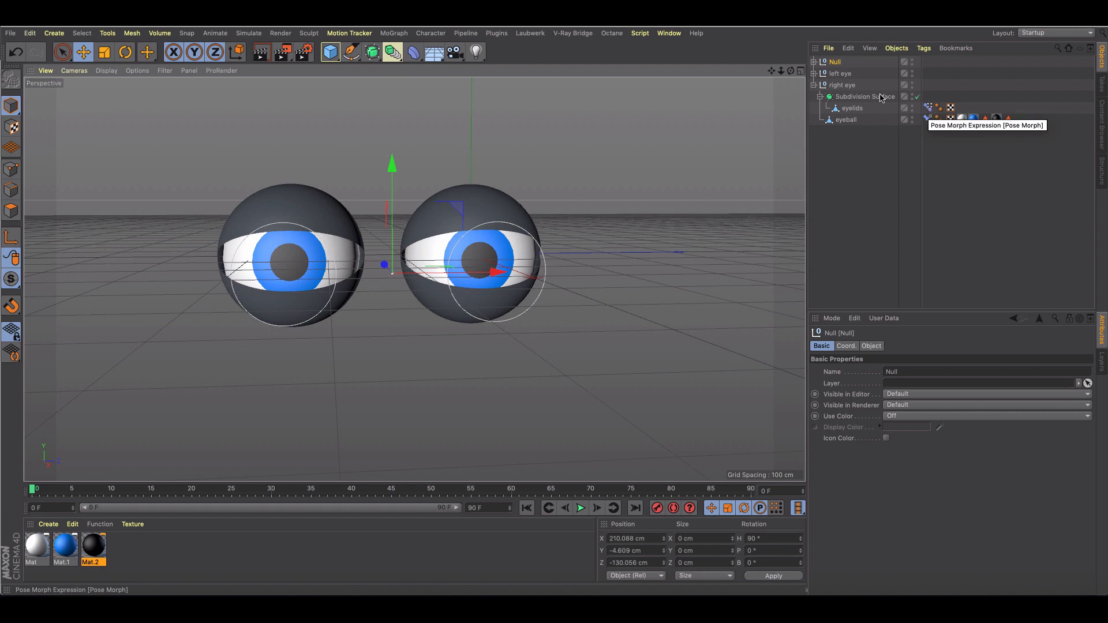
{"action": "left_click", "coordinate": [928, 143]}
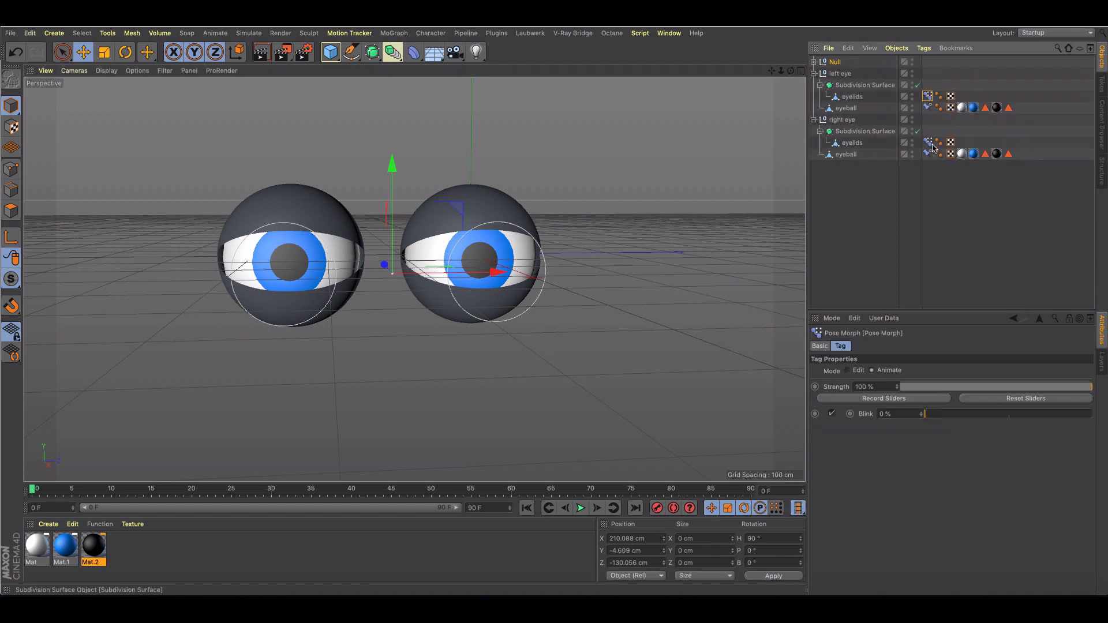